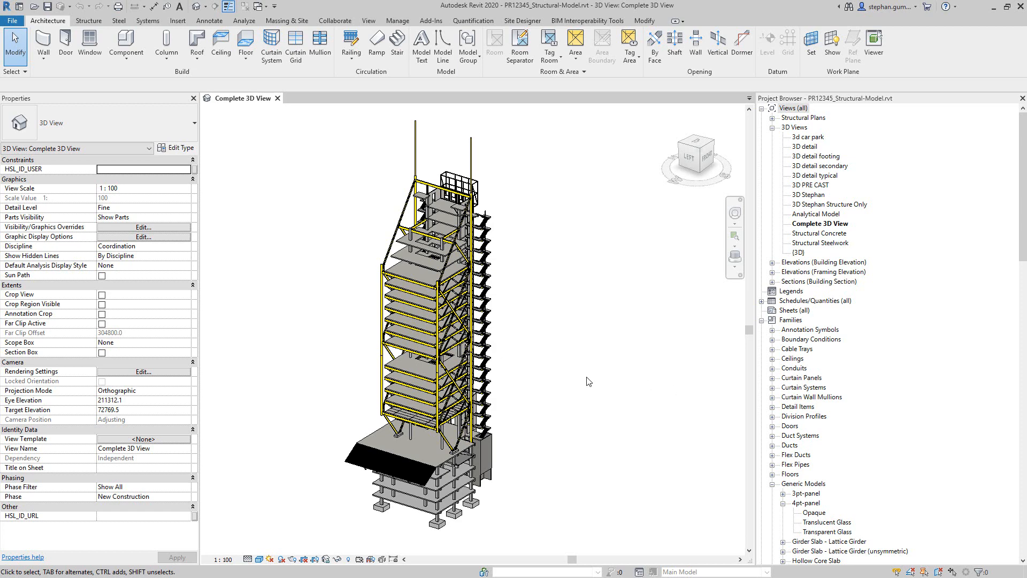
mouse_move(576, 376)
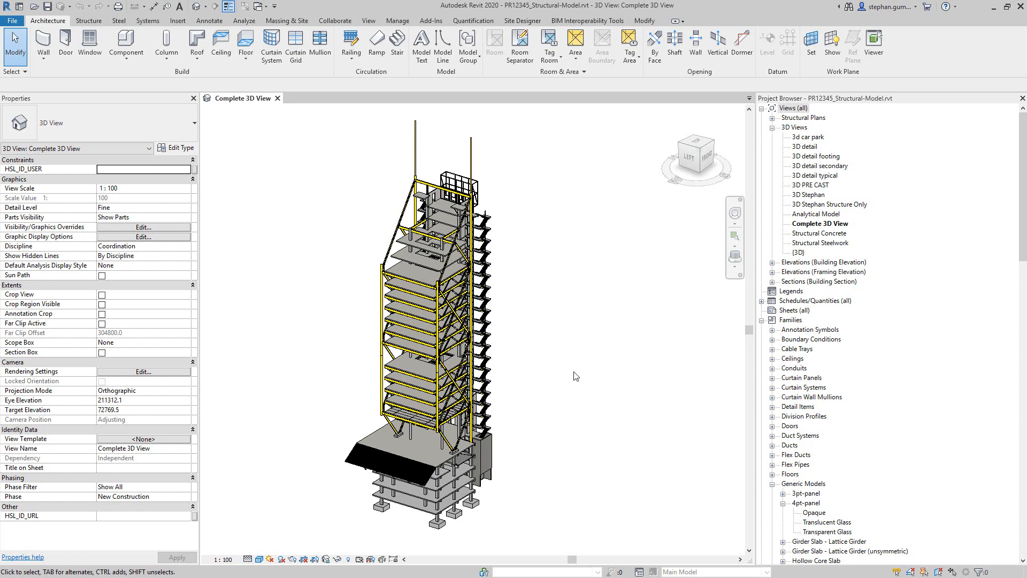
mouse_move(568, 372)
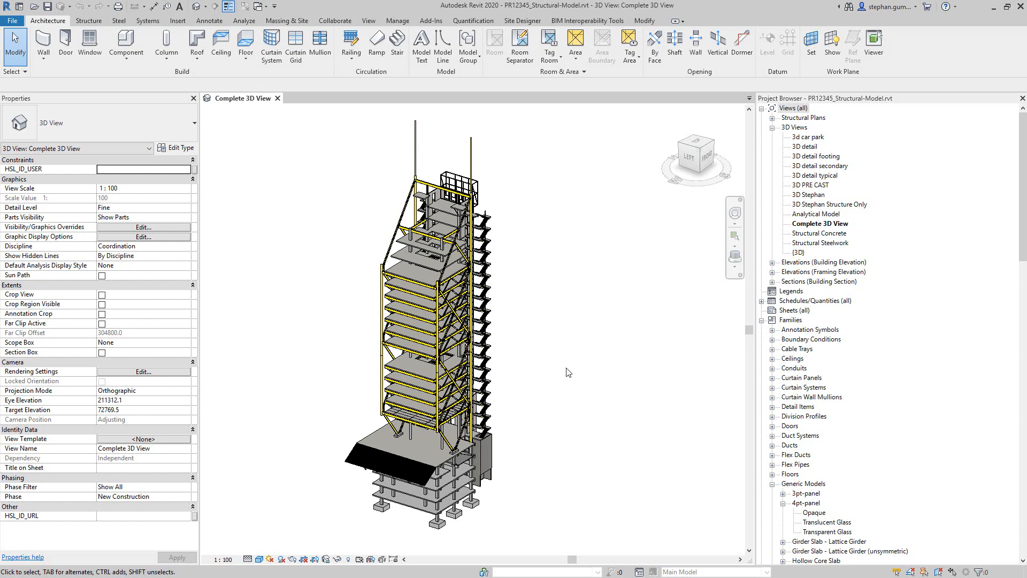
mouse_move(573, 372)
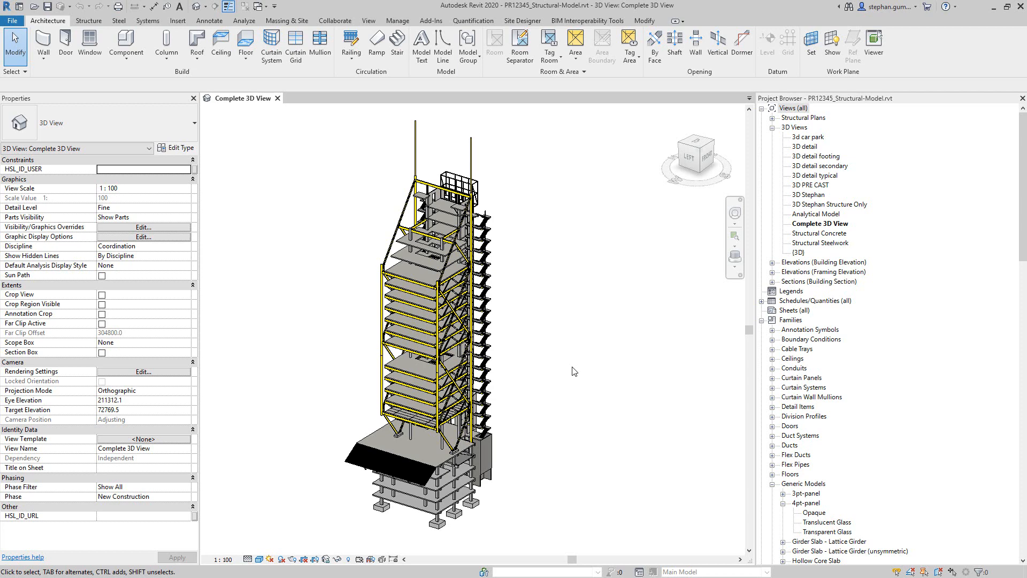
mouse_move(530, 354)
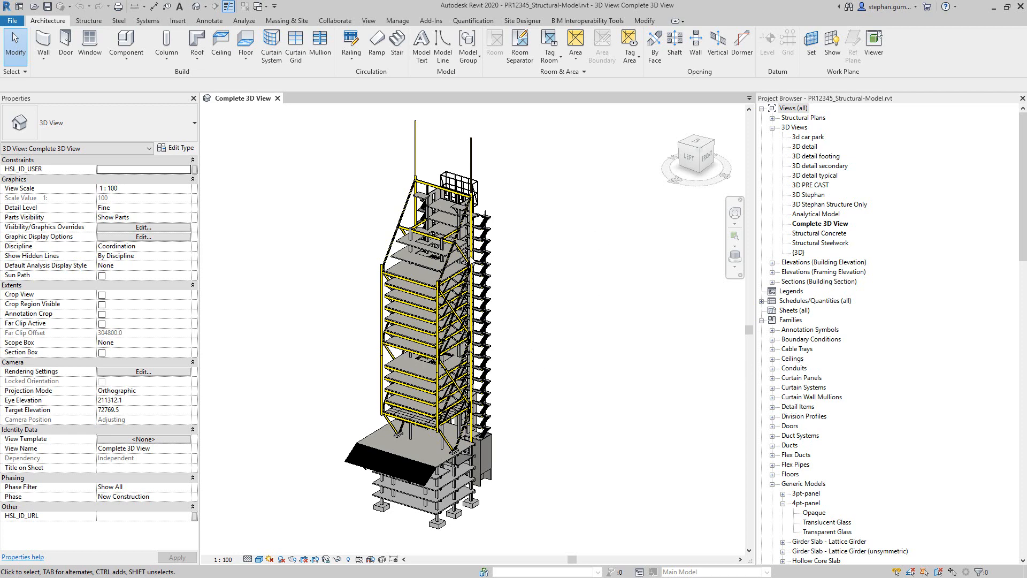
mouse_move(474, 259)
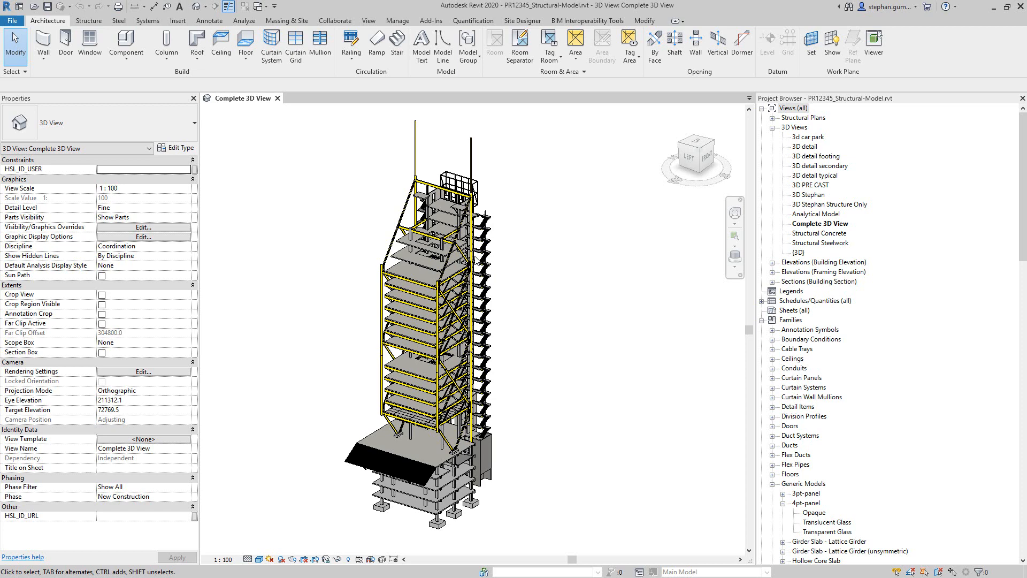
mouse_move(647, 311)
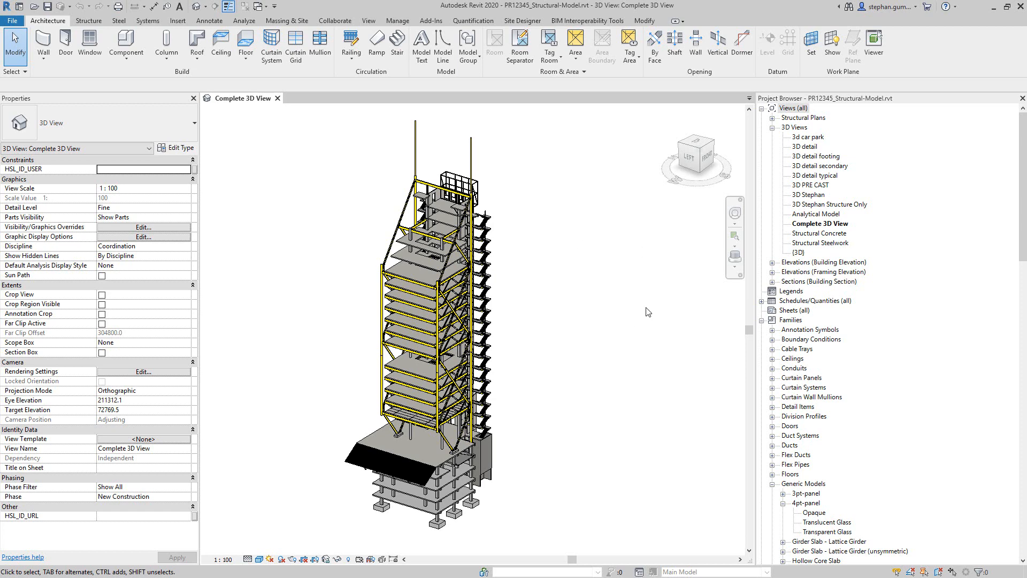
mouse_move(627, 295)
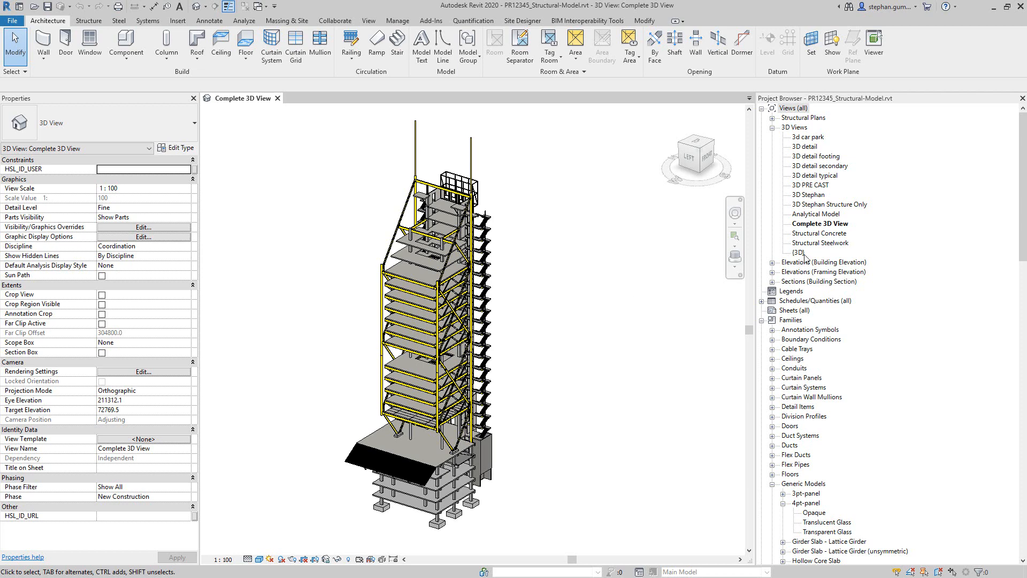
mouse_move(340, 418)
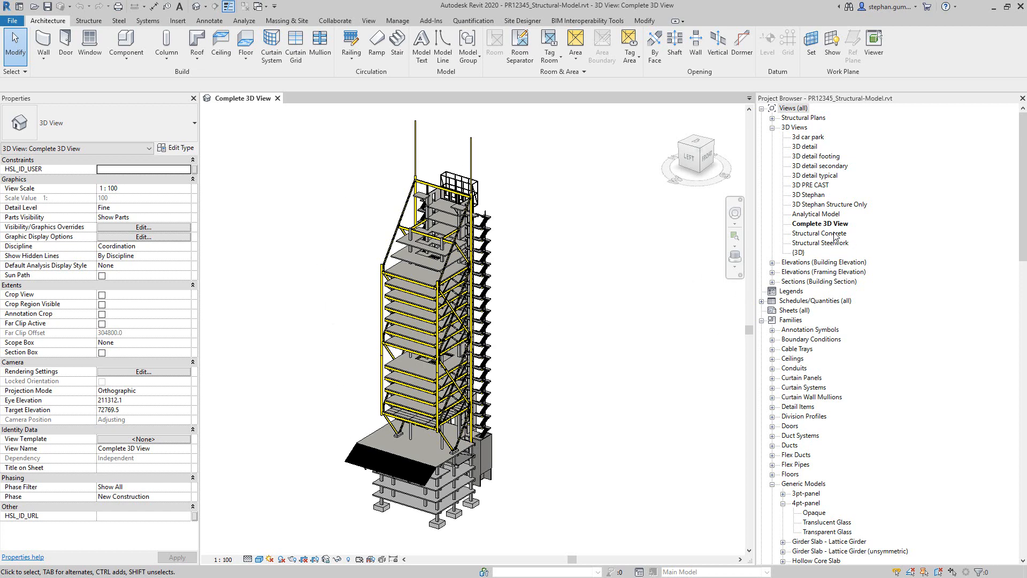
mouse_move(834, 237)
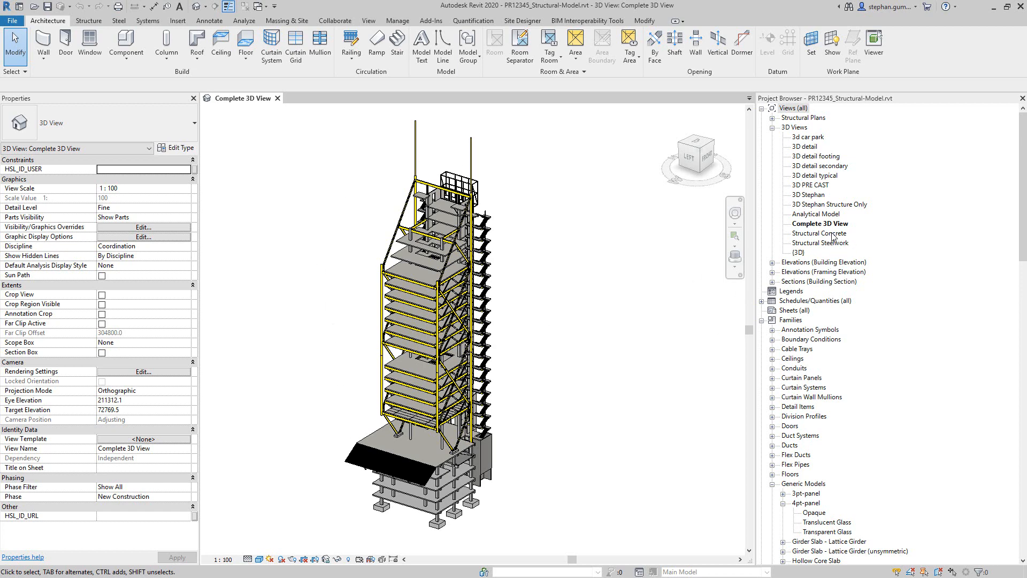
View the Structural Concrete 3D model, then the Structural Steelwork 3D model from the Project Browser.
left_click(819, 233)
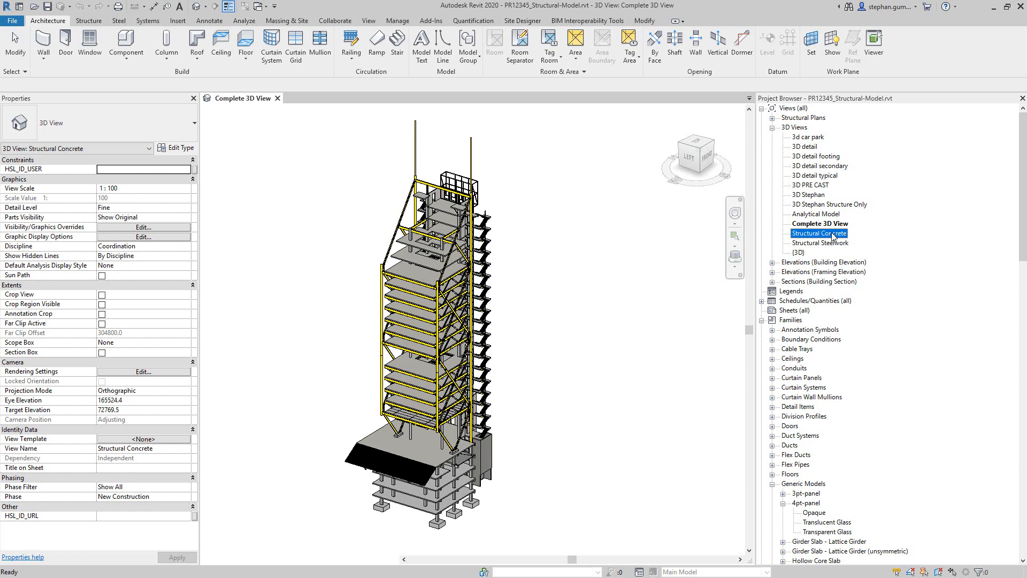
double_click(821, 234)
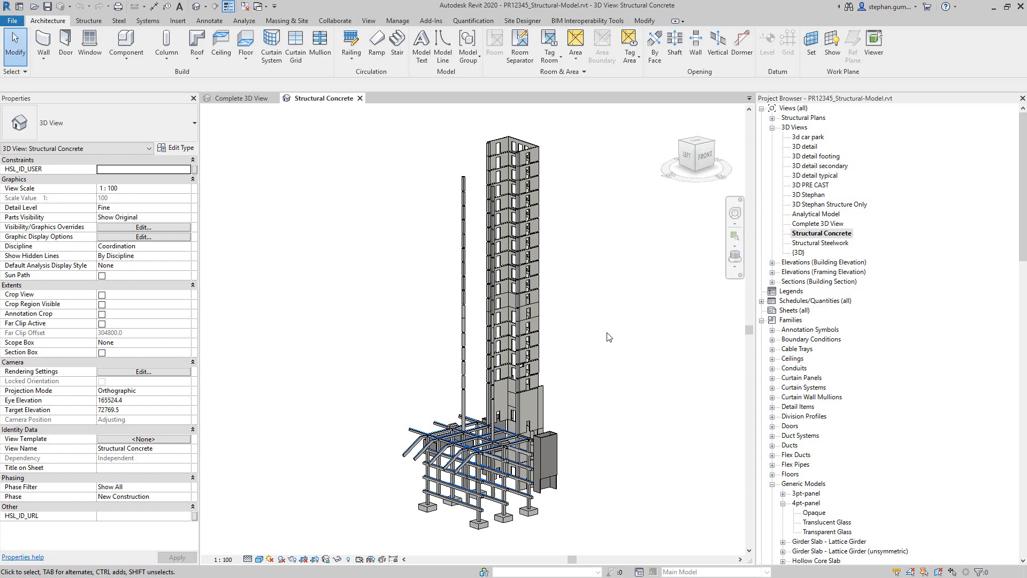
mouse_move(830, 249)
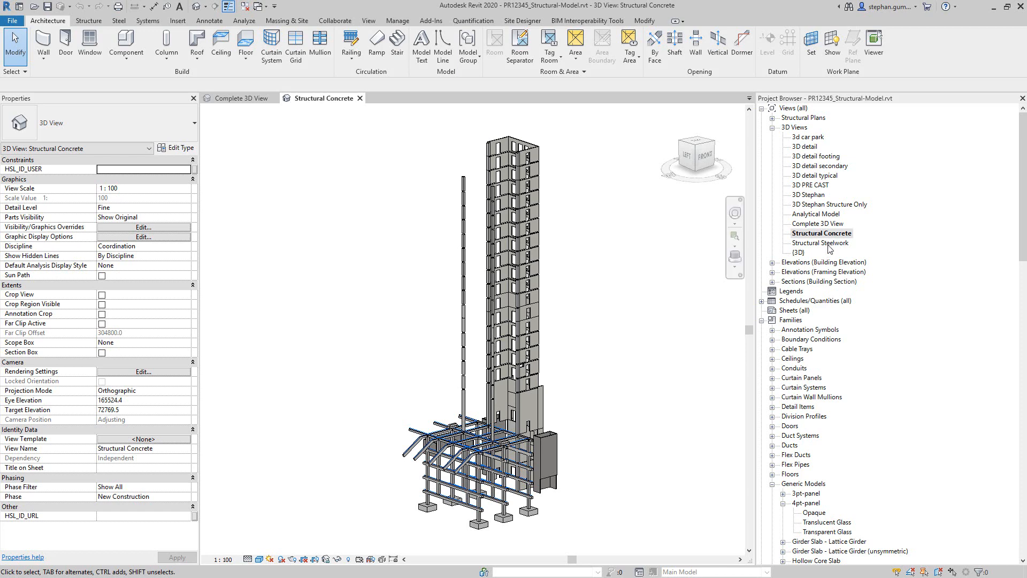
double_click(819, 243)
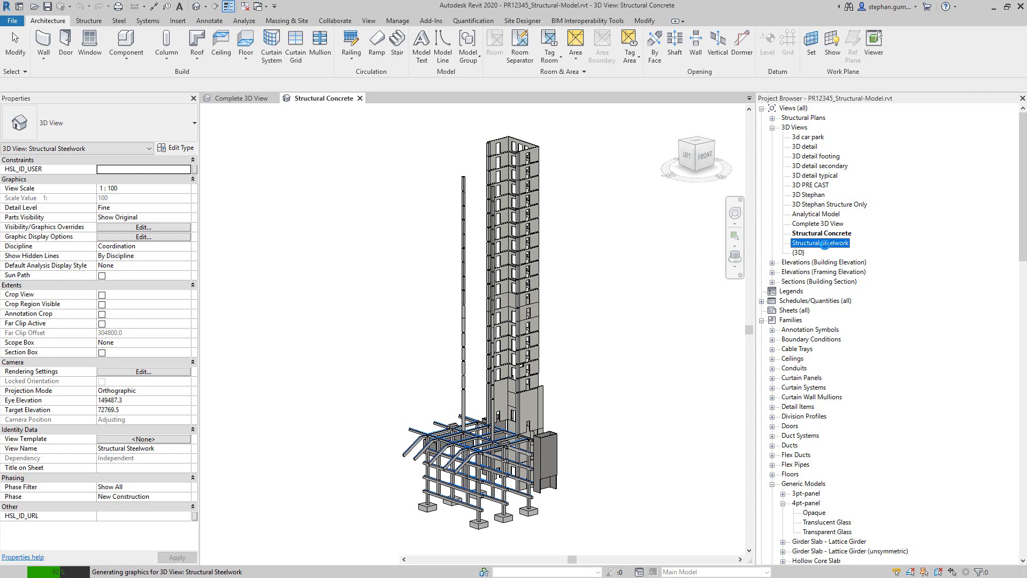
double_click(821, 243)
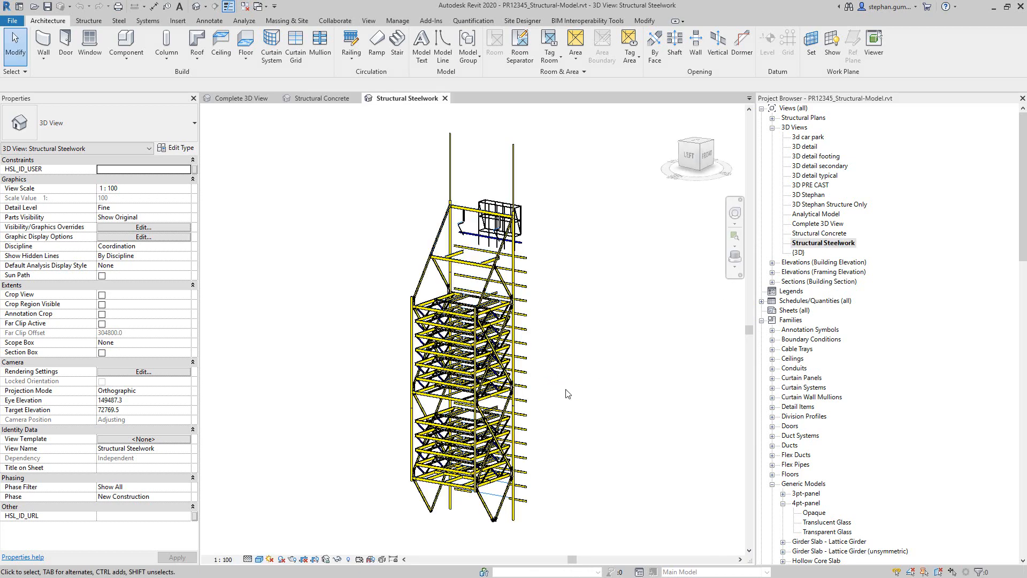
mouse_move(577, 425)
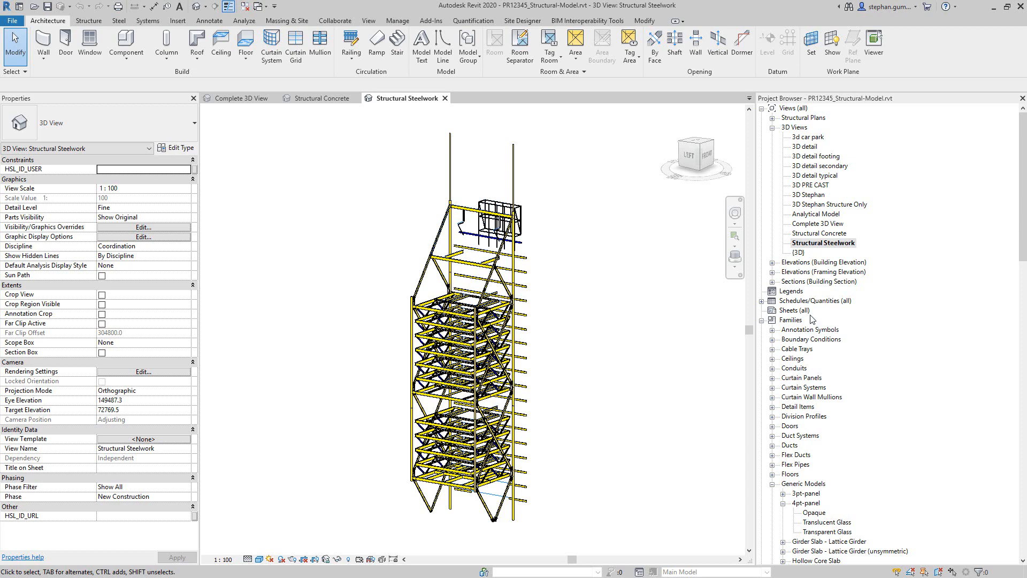
mouse_move(837, 241)
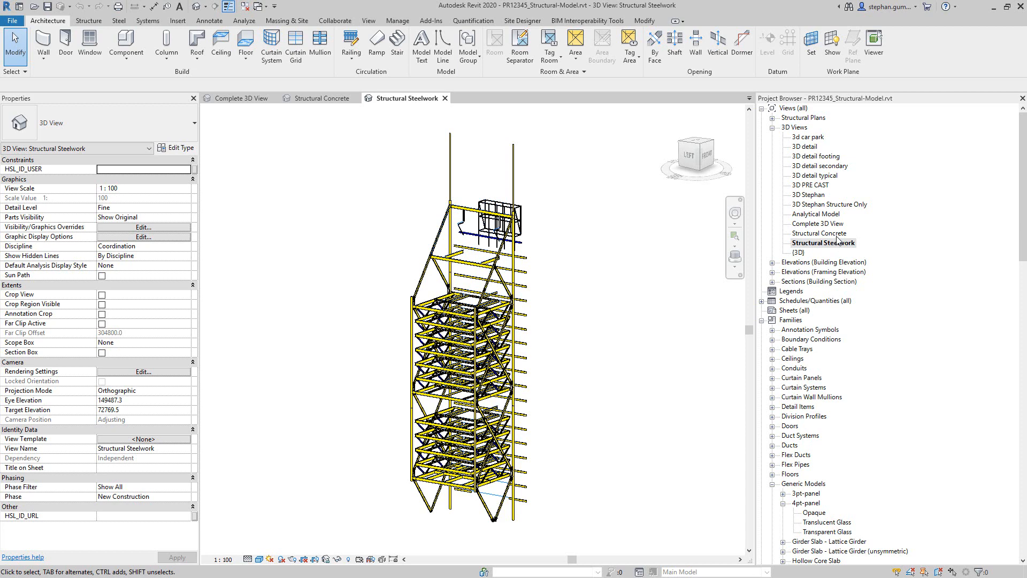
mouse_move(839, 241)
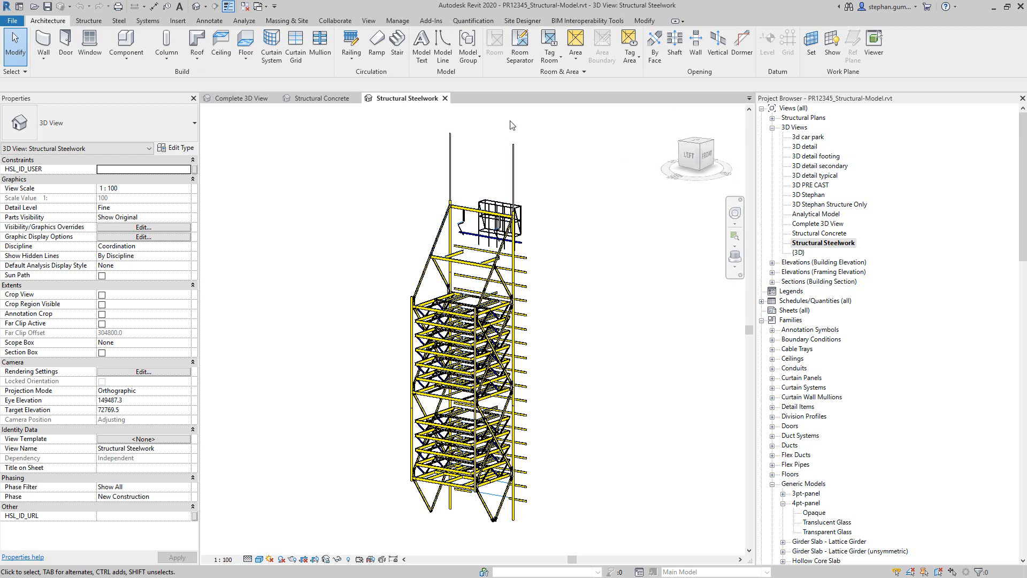
mouse_move(474, 147)
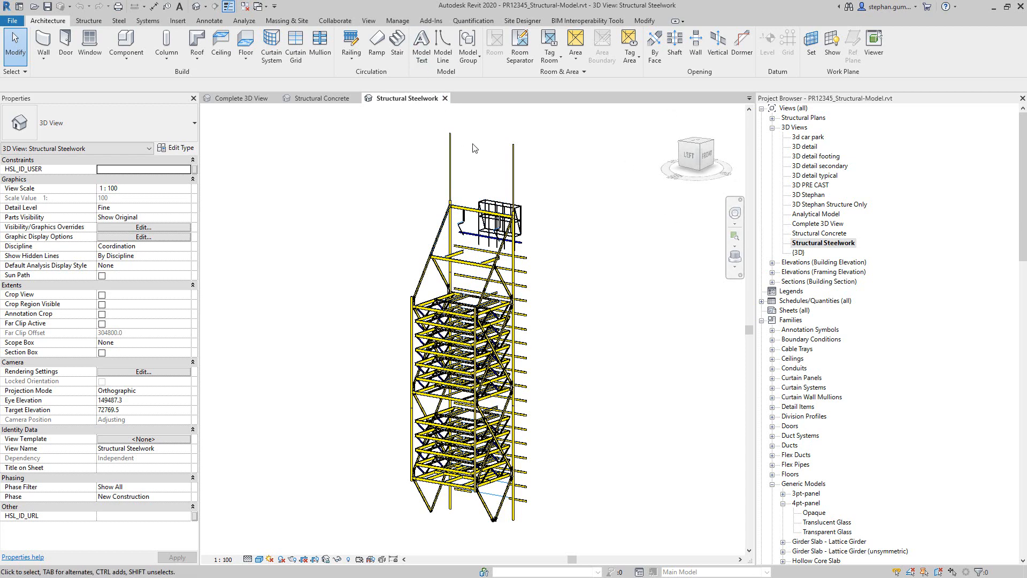
mouse_move(396, 162)
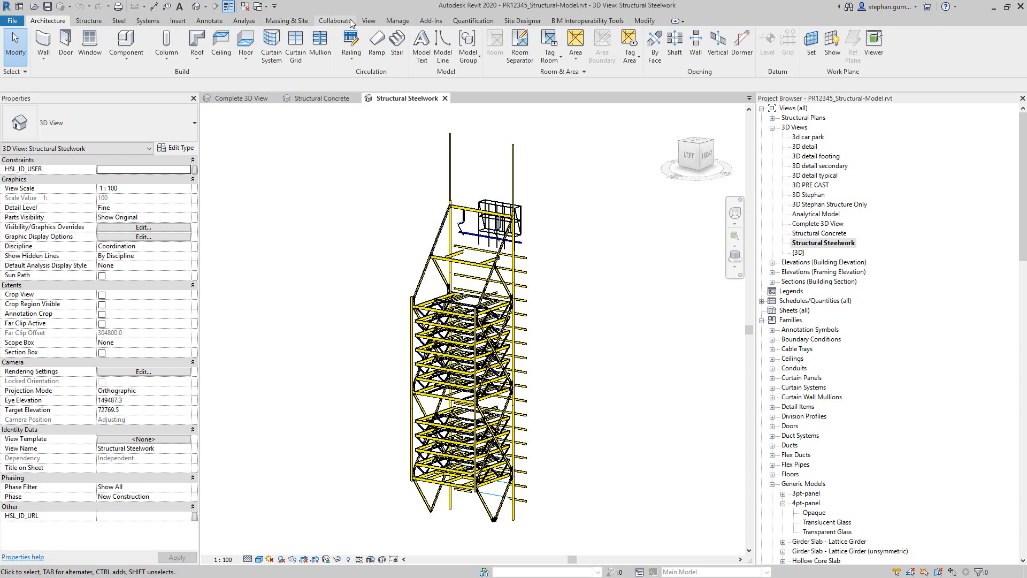
left_click(335, 20)
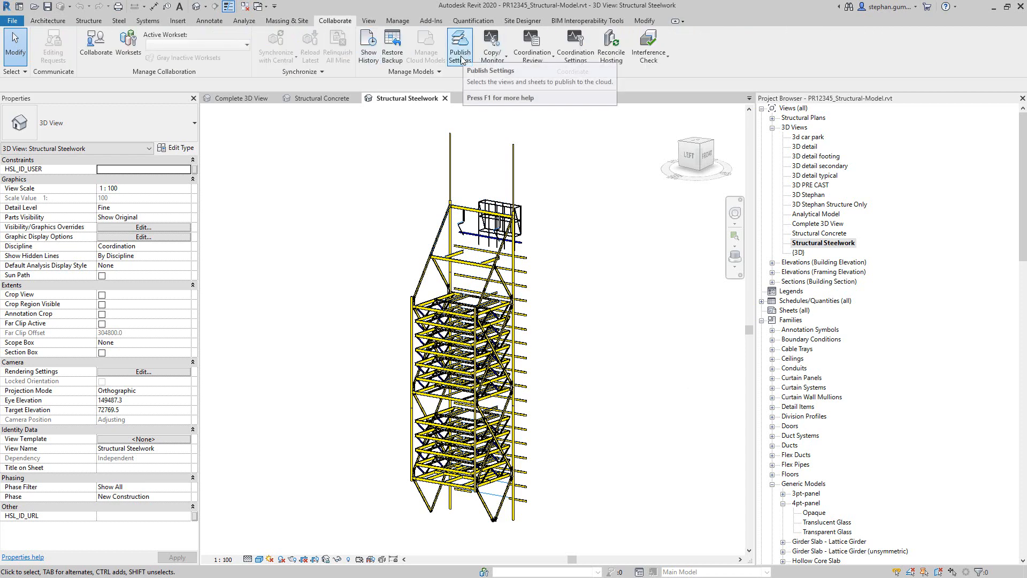
left_click(460, 45)
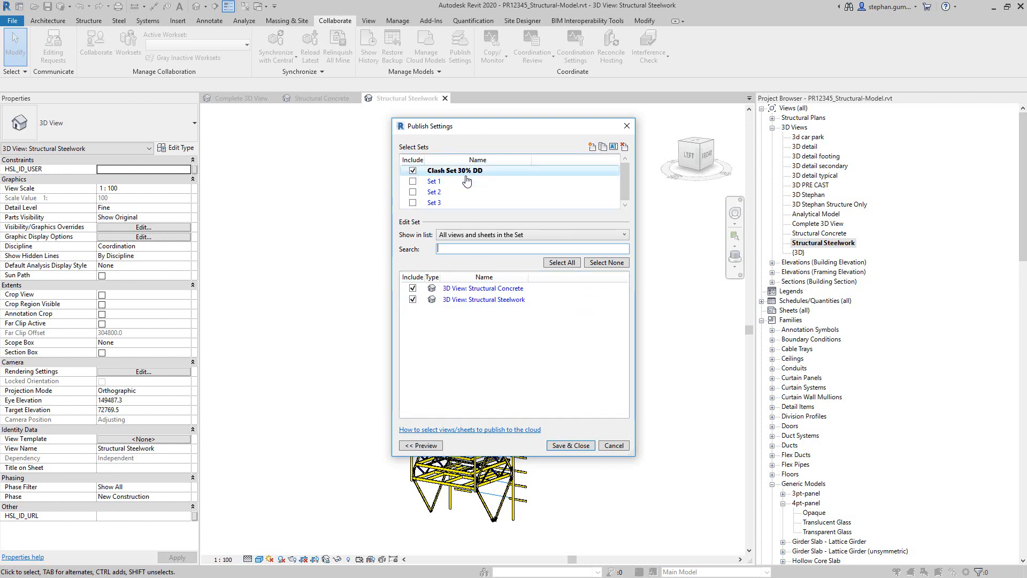
left_click(490, 299)
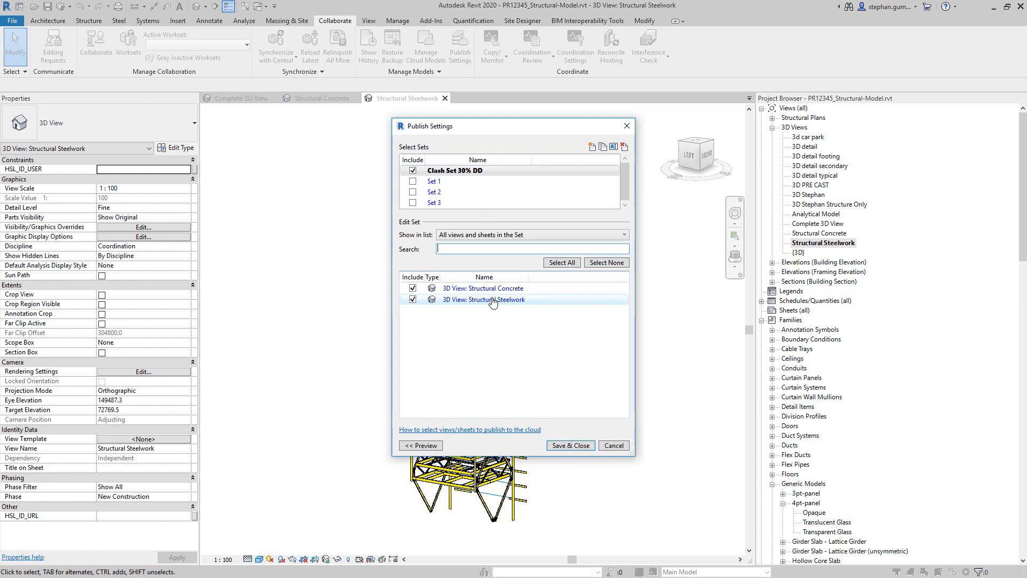
mouse_move(503, 305)
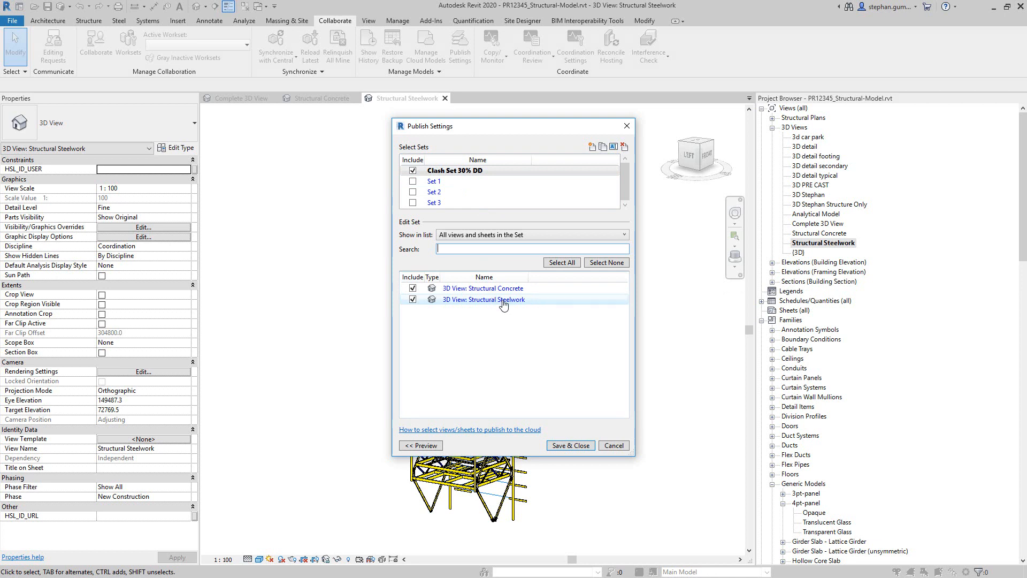
mouse_move(523, 300)
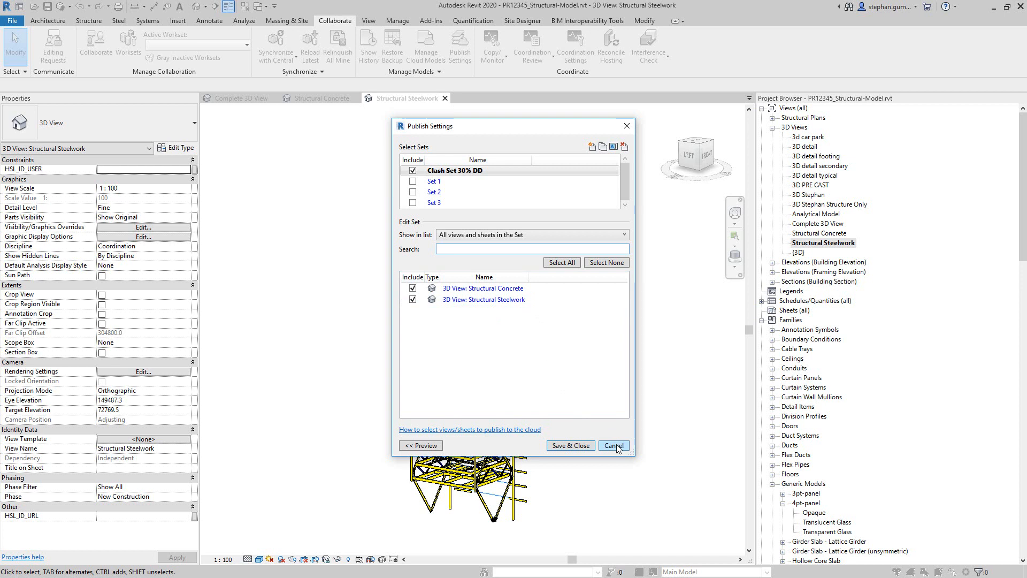
left_click(612, 445)
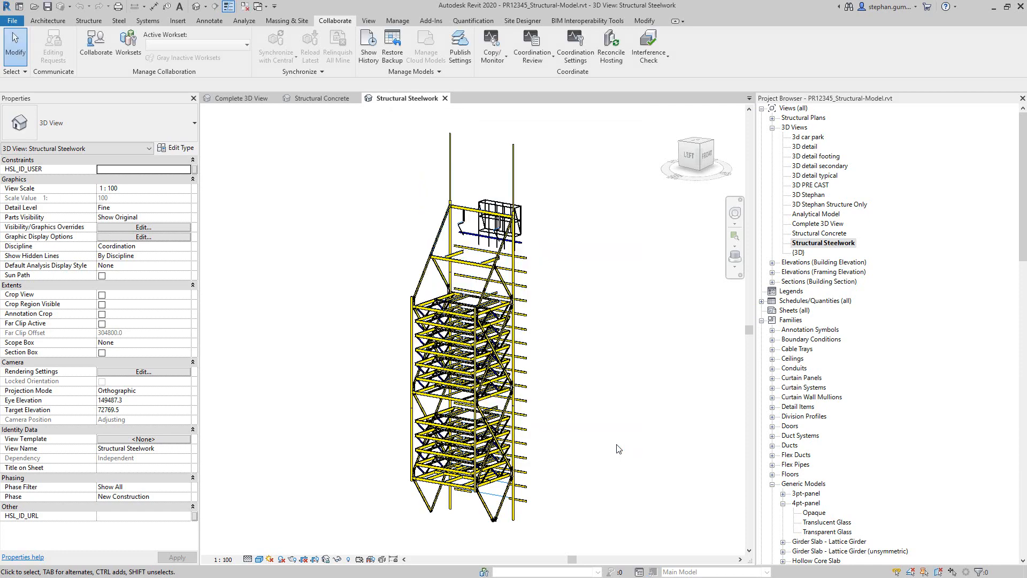
mouse_move(604, 373)
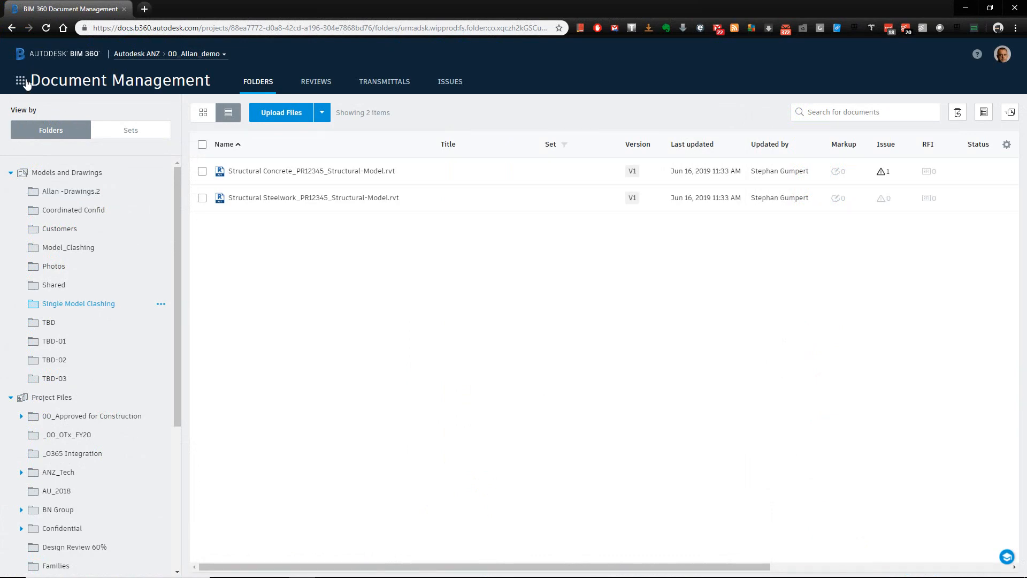
Switch via the module switcher to Project Admin and its Services activity log.
left_click(19, 80)
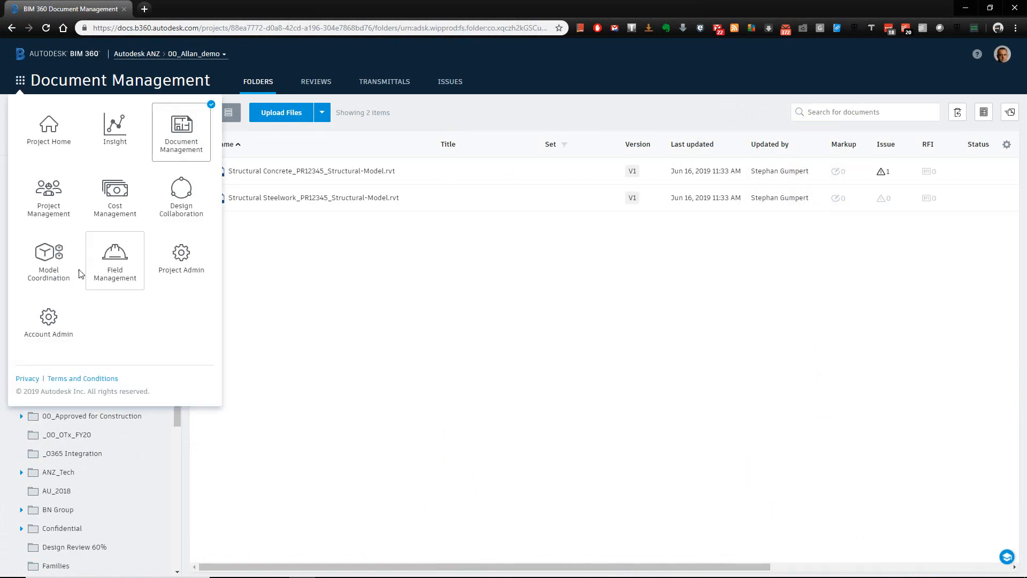
mouse_move(48, 260)
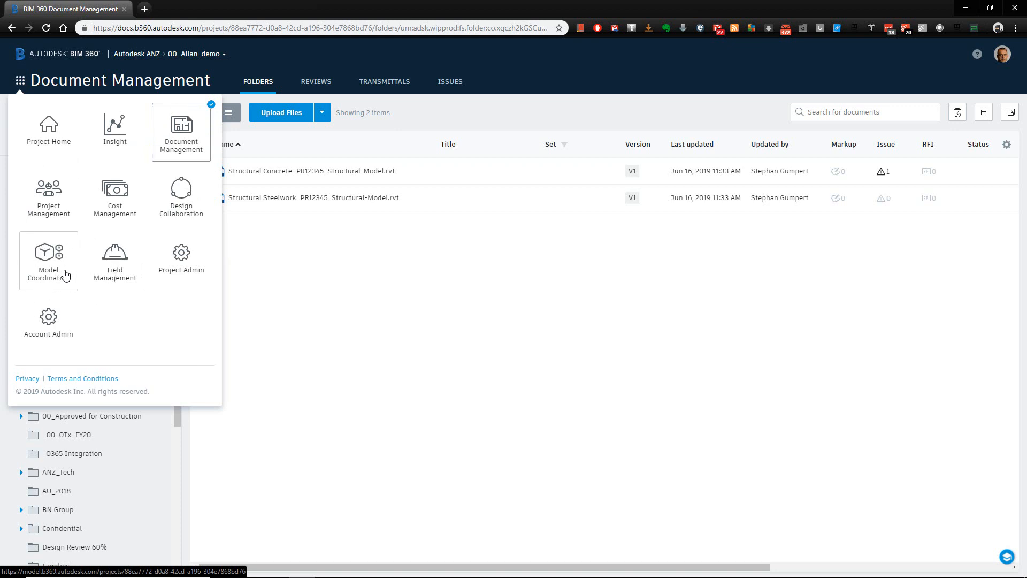
mouse_move(186, 268)
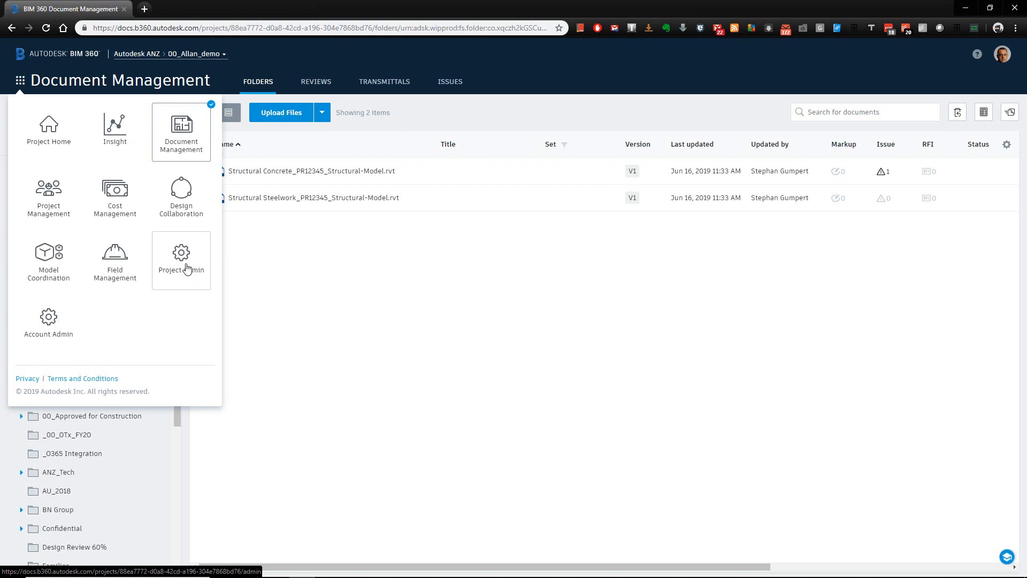
left_click(181, 259)
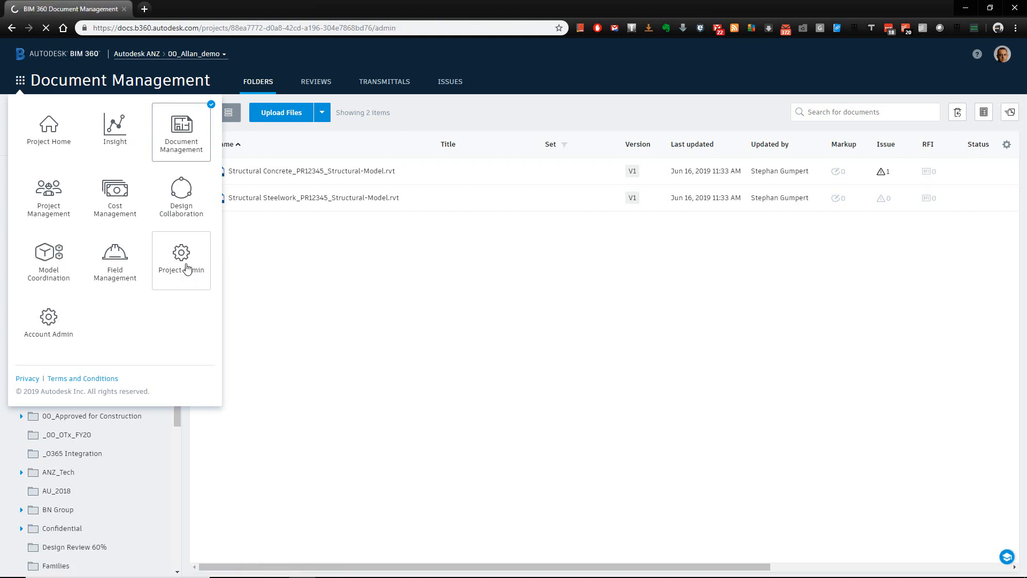
left_click(181, 259)
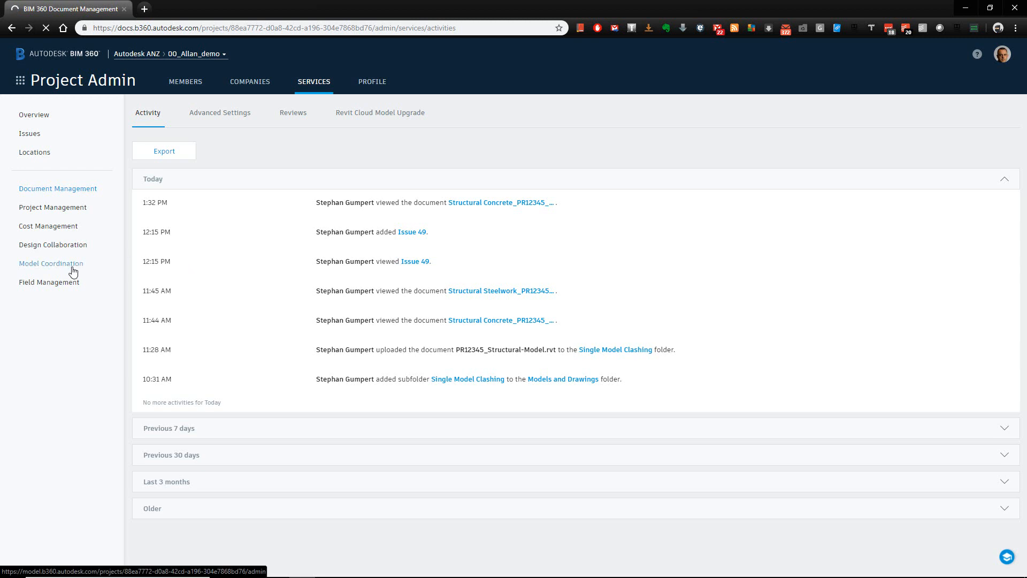
Show the Model Coordination service settings listing the project's coordination spaces.
left_click(50, 264)
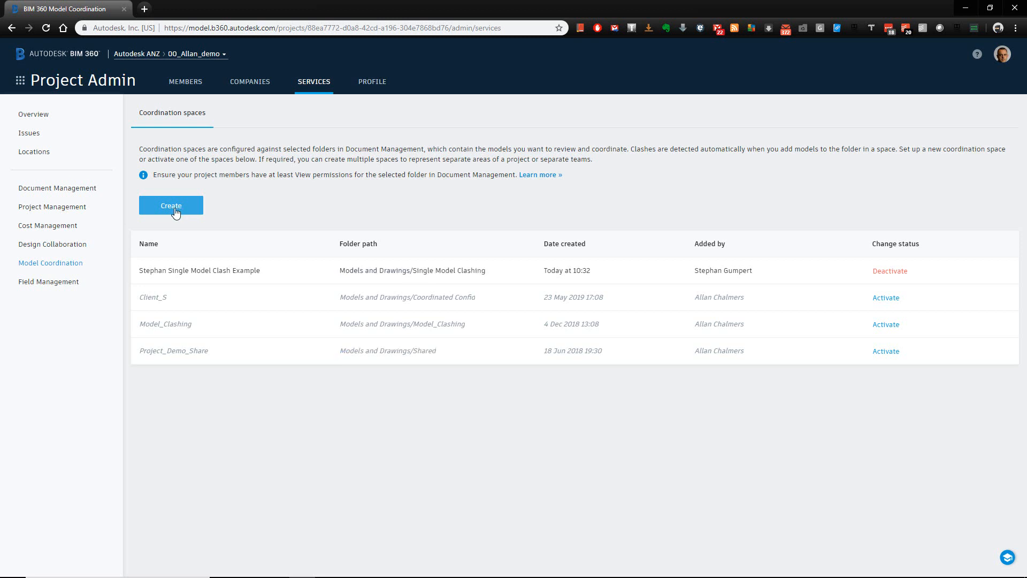
mouse_move(261, 264)
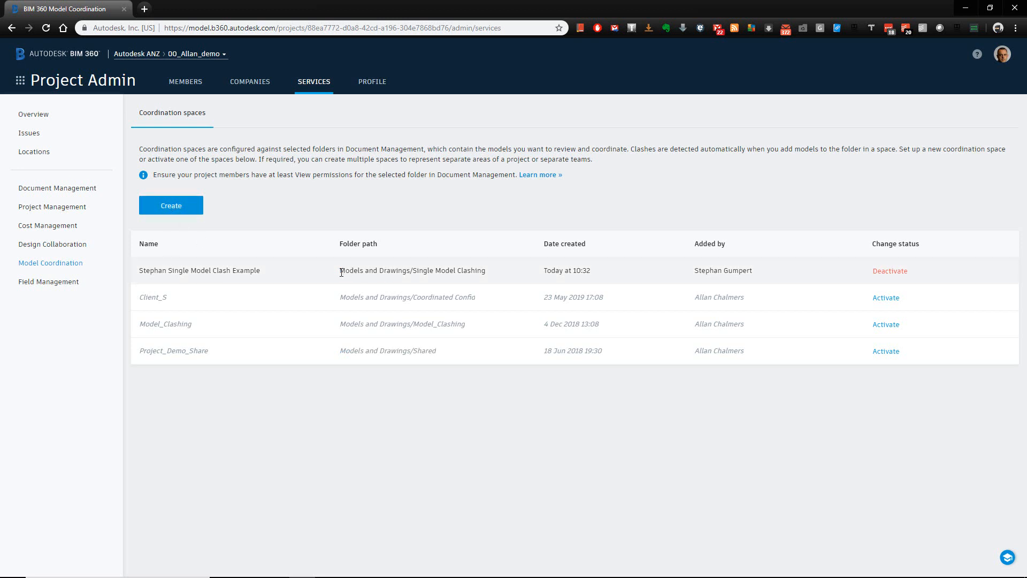
mouse_move(419, 270)
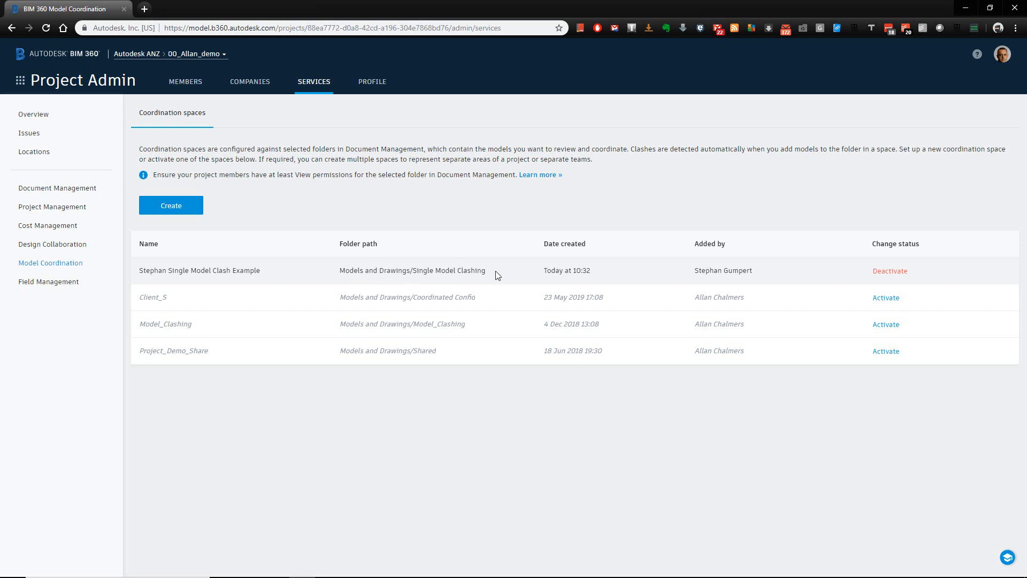
mouse_move(285, 279)
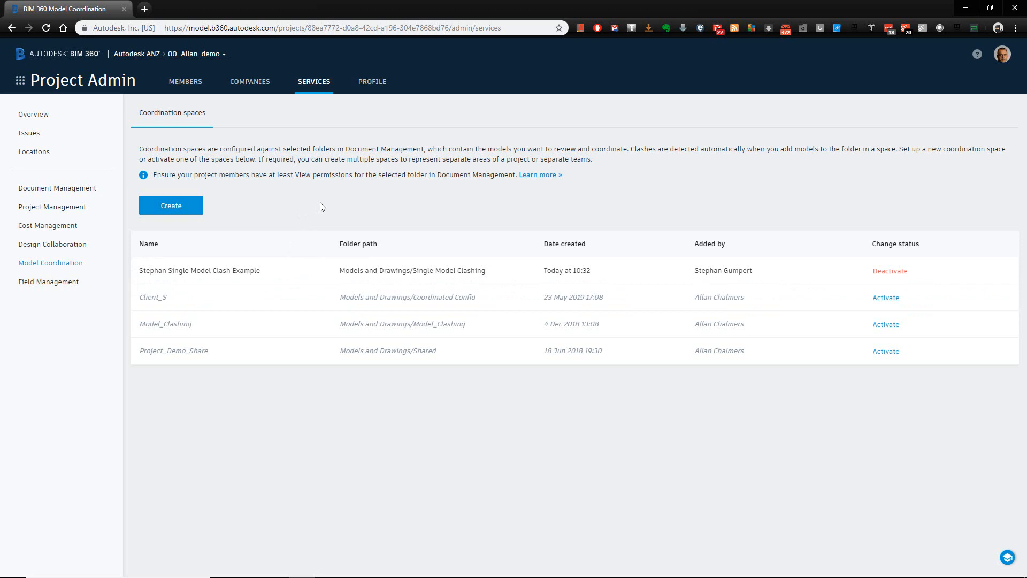
left_click(20, 80)
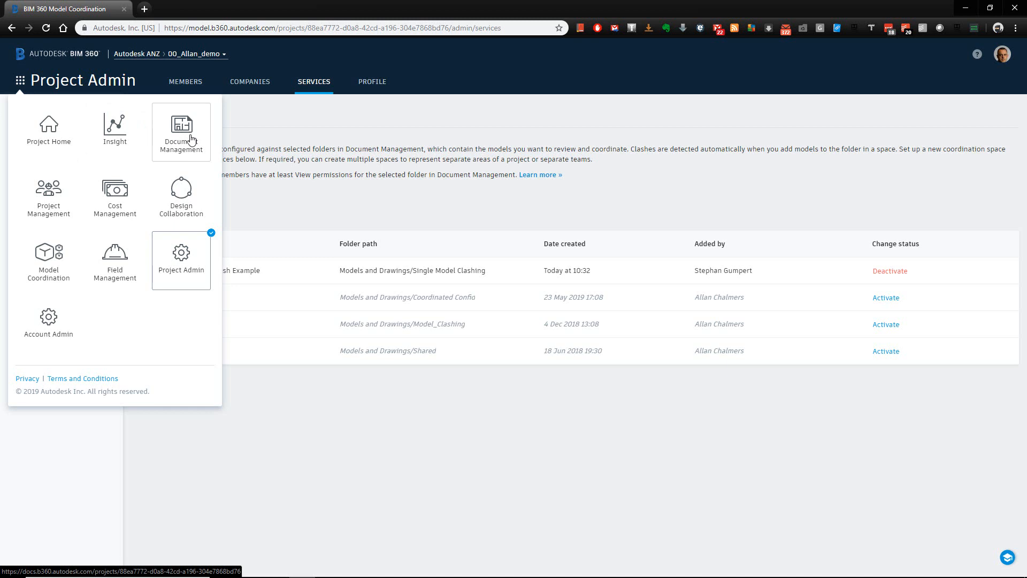
Go back to Document Management and into the Single Model Clashing folder of structural models.
left_click(180, 129)
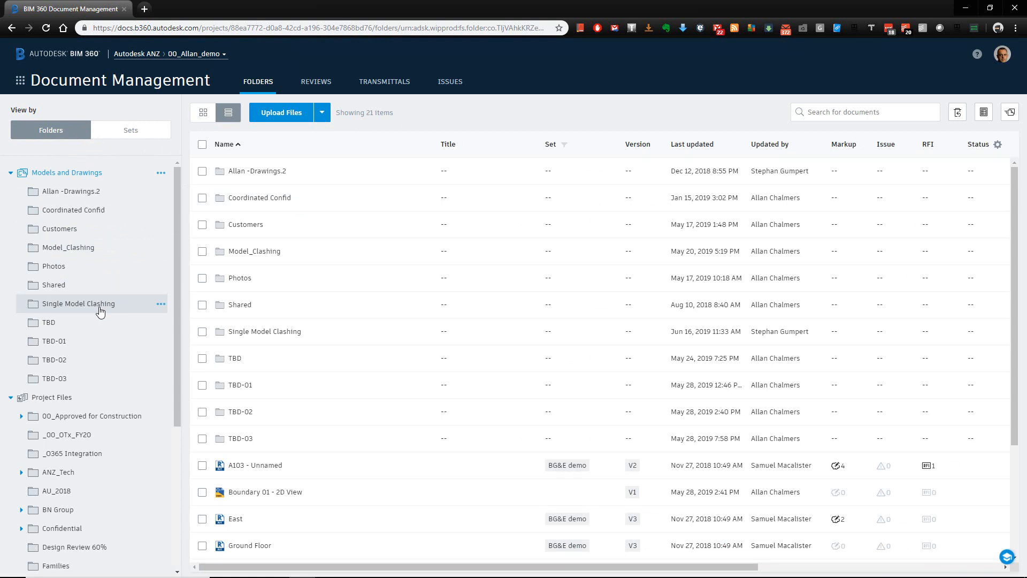
left_click(78, 303)
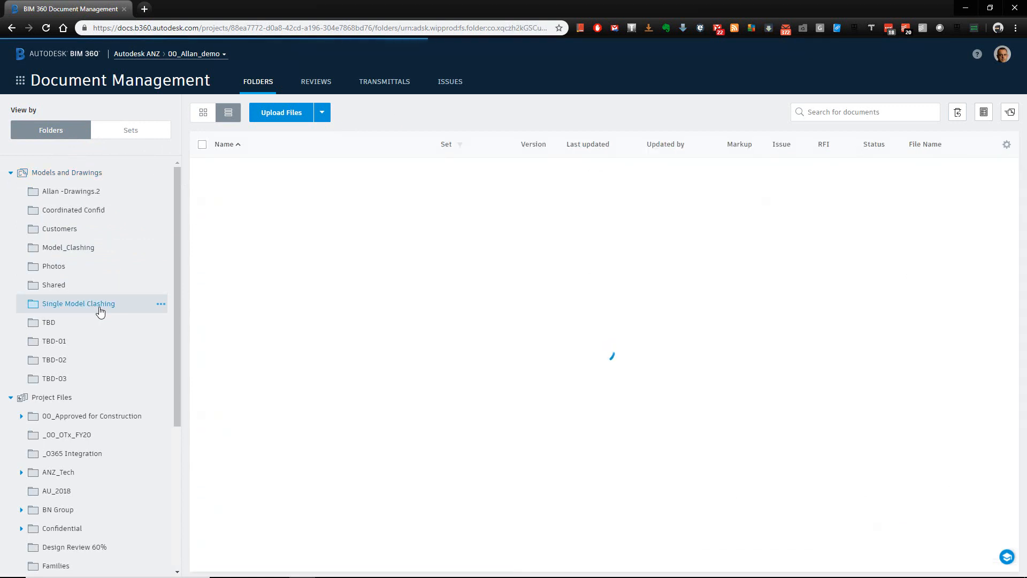
left_click(78, 303)
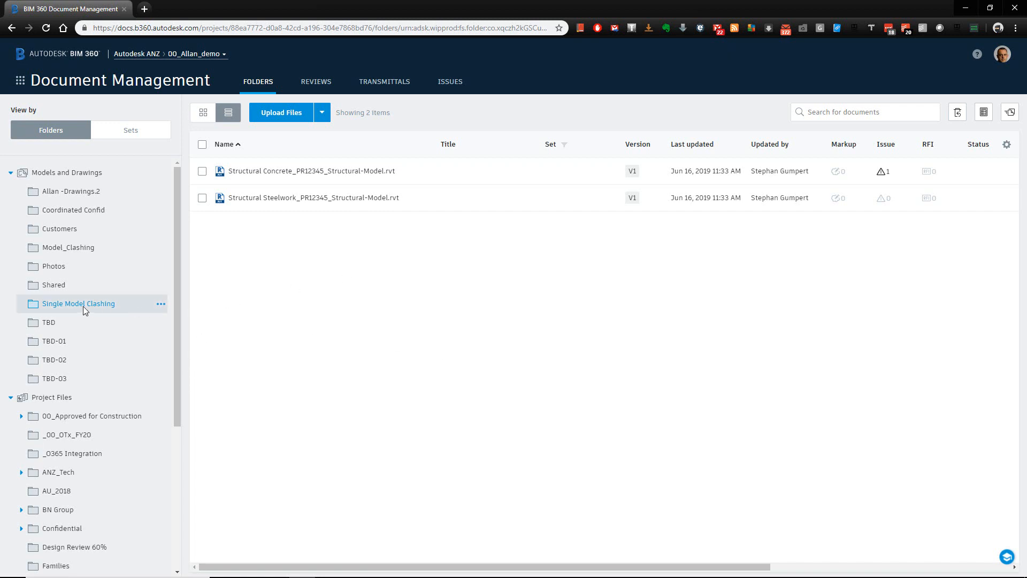
mouse_move(120, 316)
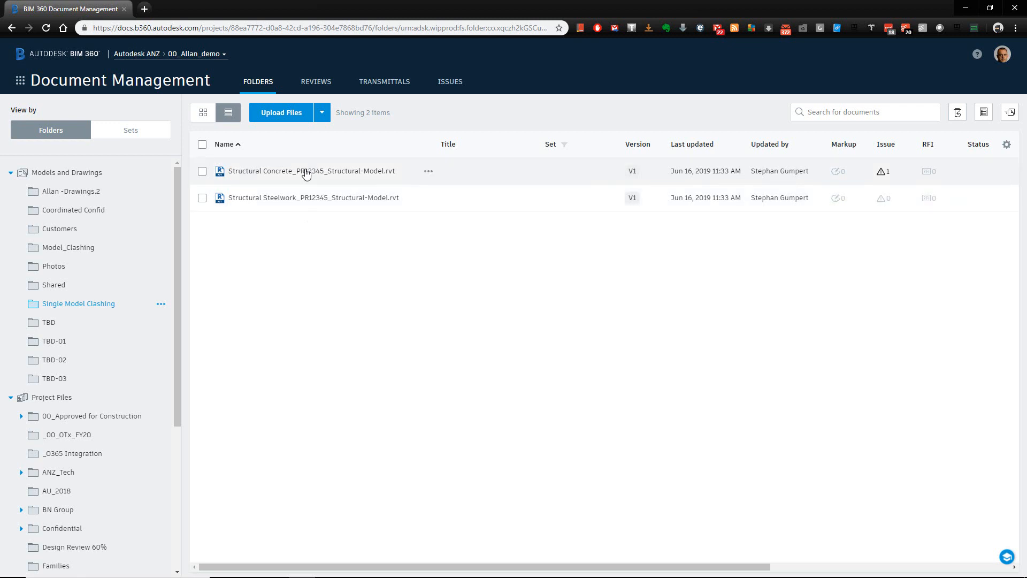
mouse_move(250, 200)
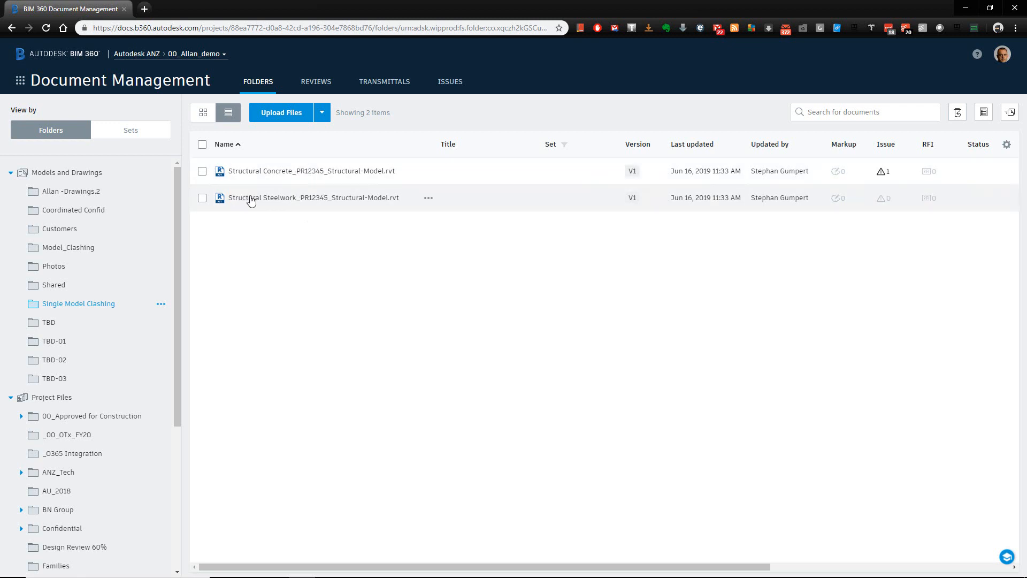
mouse_move(306, 199)
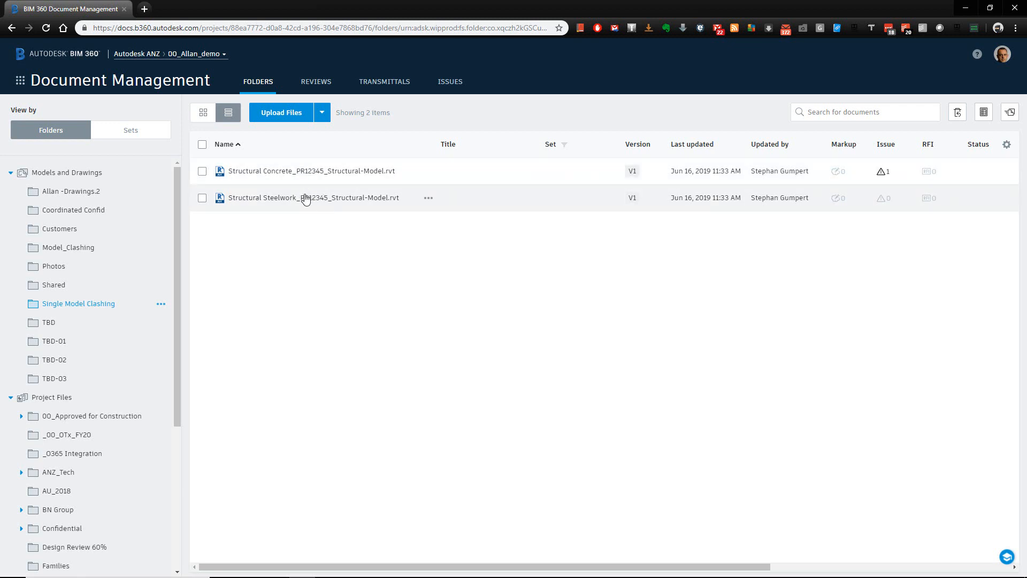
mouse_move(266, 183)
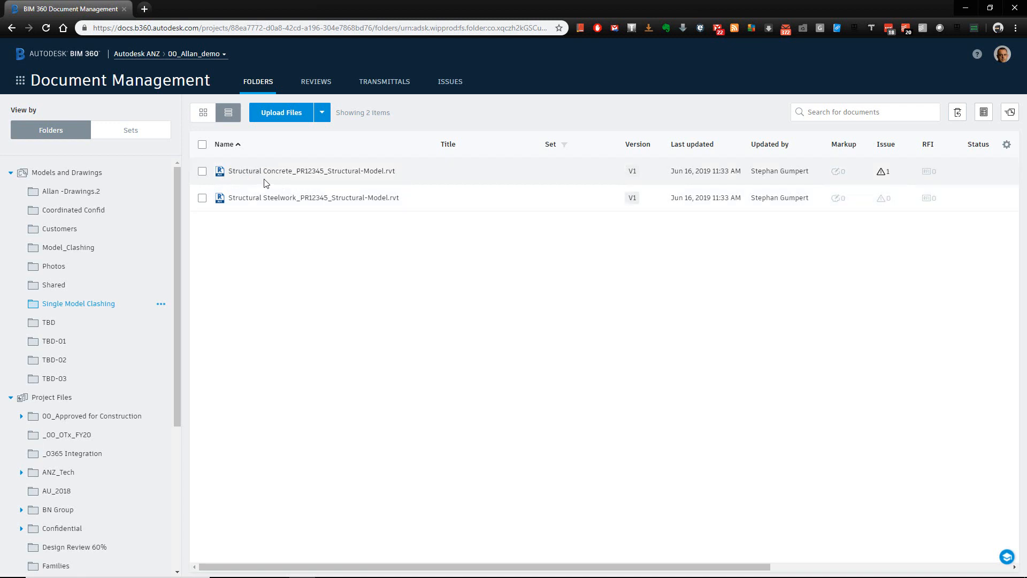
mouse_move(373, 179)
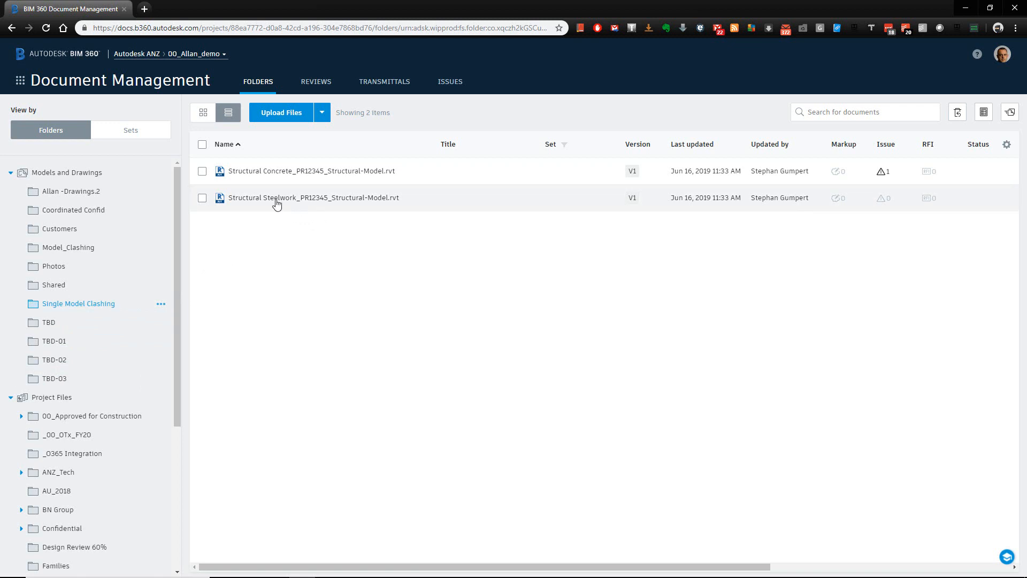
mouse_move(280, 226)
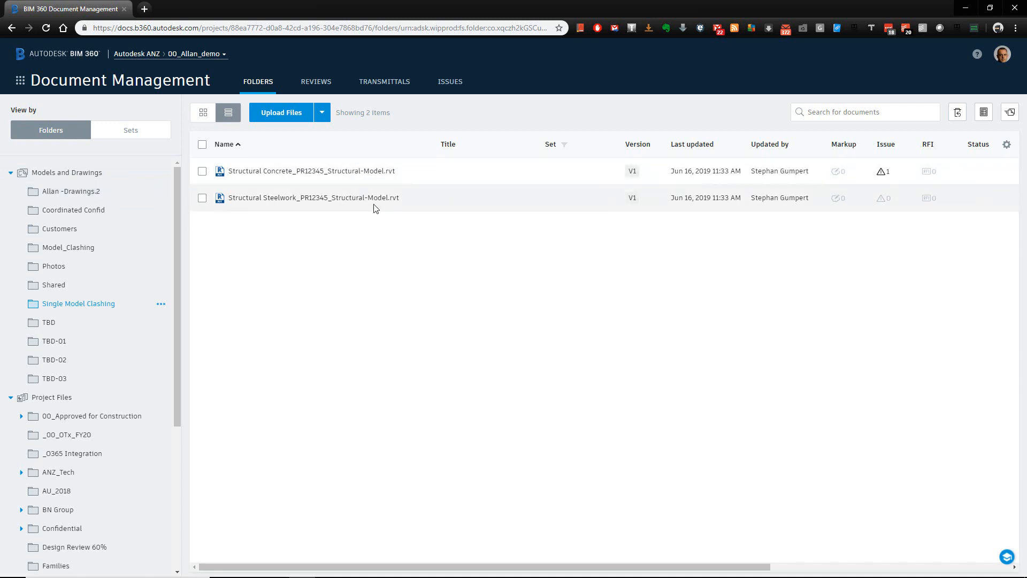
mouse_move(384, 266)
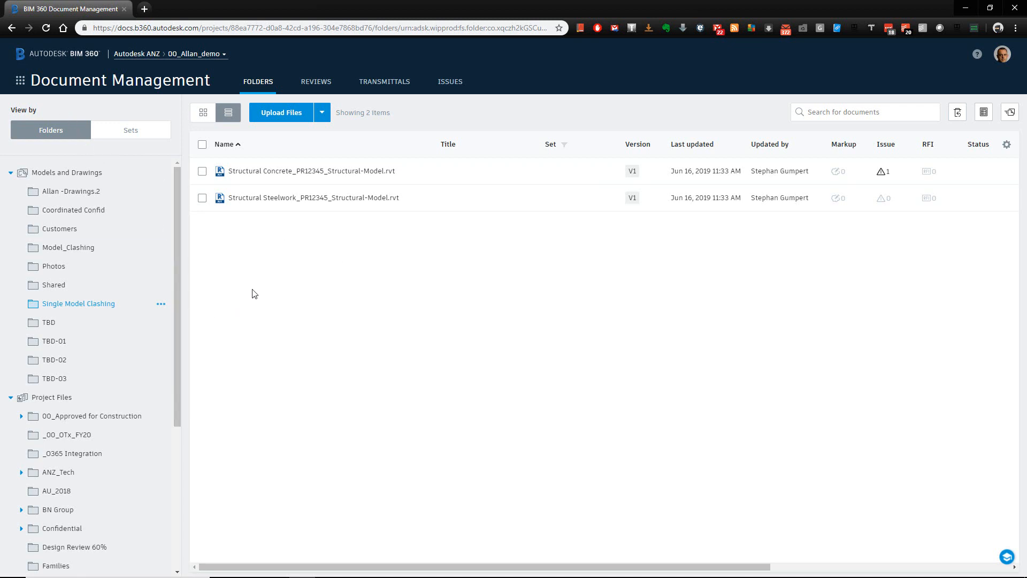
mouse_move(292, 114)
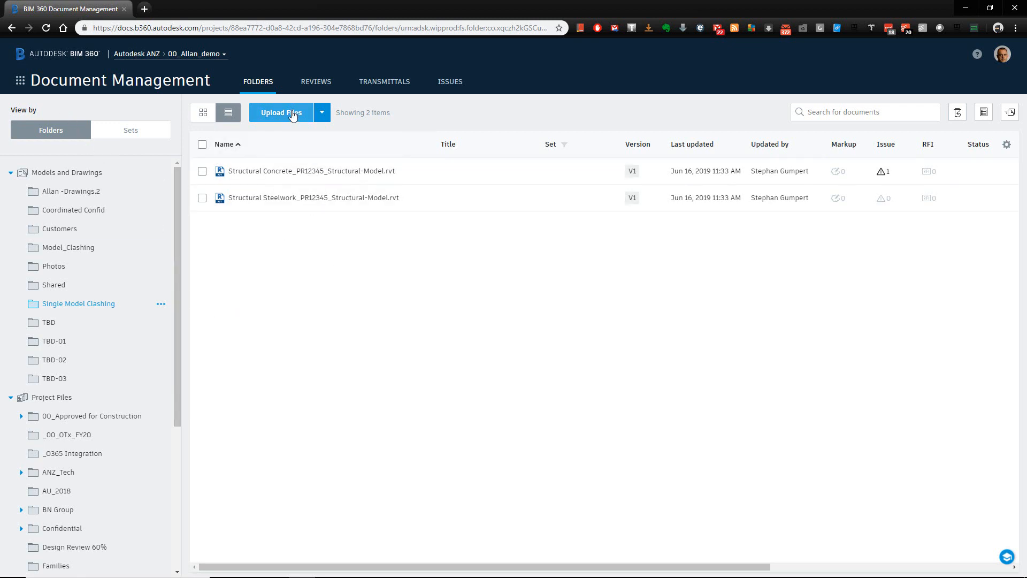
mouse_move(509, 359)
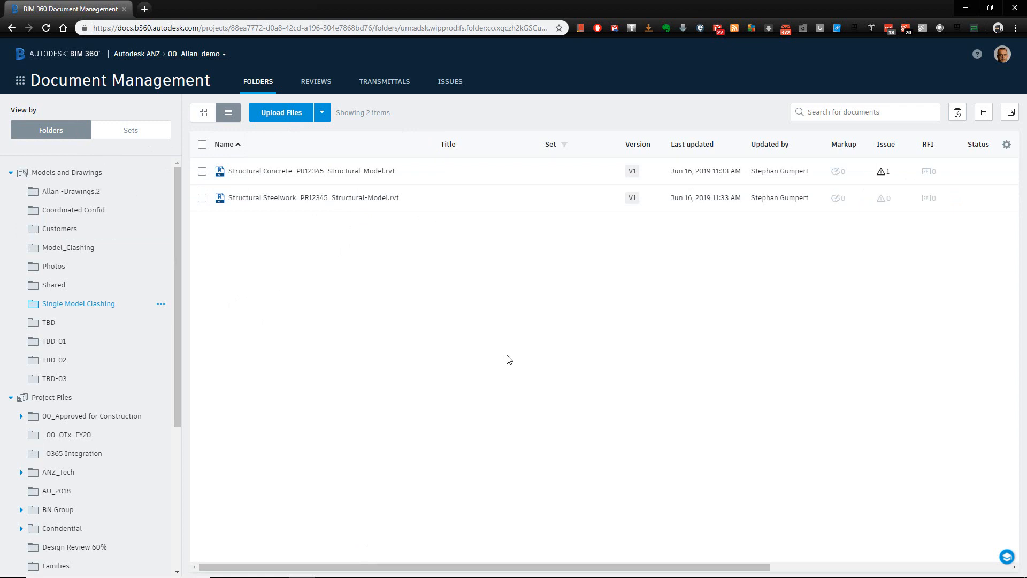
mouse_move(103, 142)
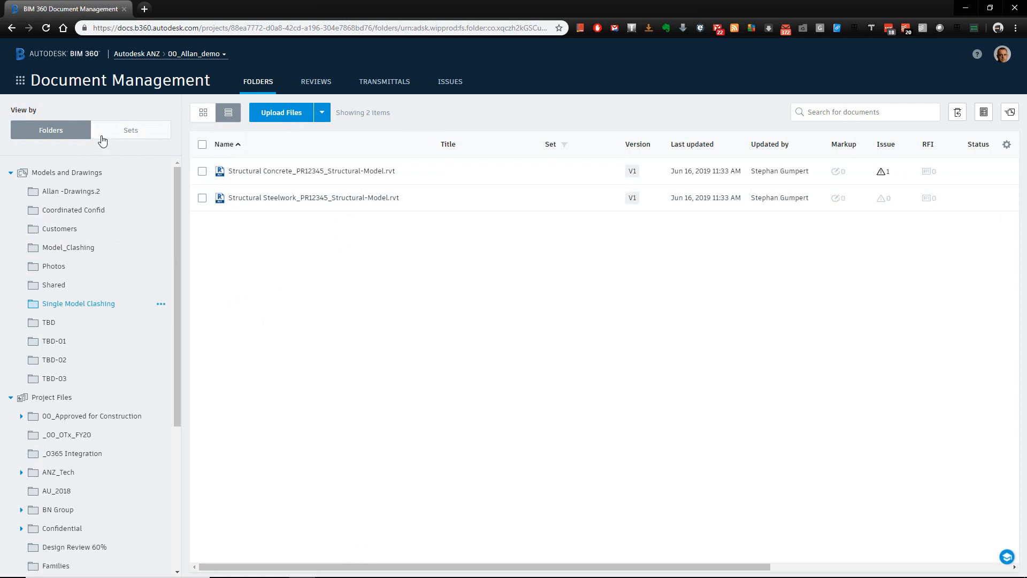
Switch to the Model Coordination module listing the Structural Concrete and Steelwork models.
left_click(19, 80)
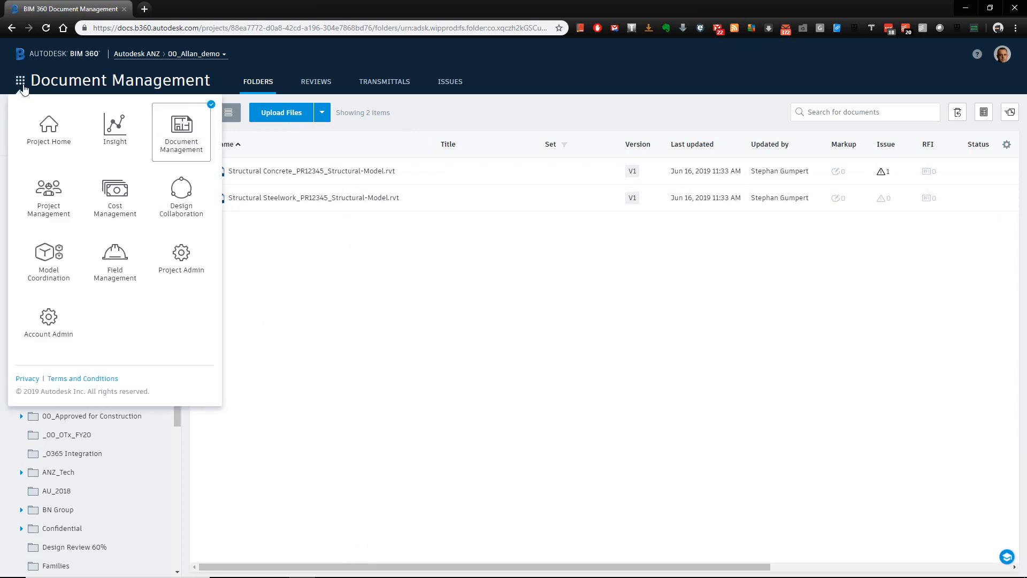
left_click(48, 256)
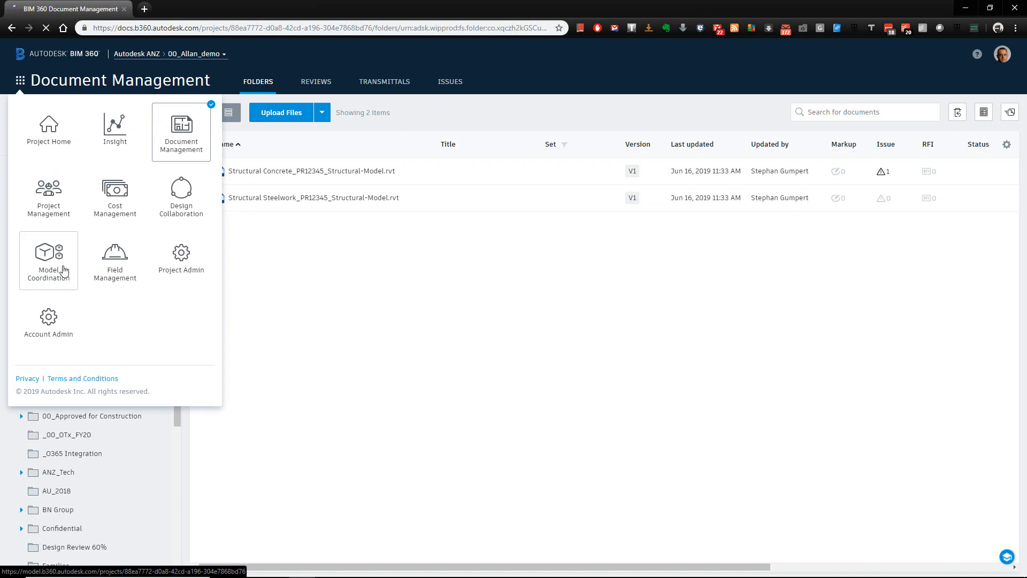
left_click(48, 256)
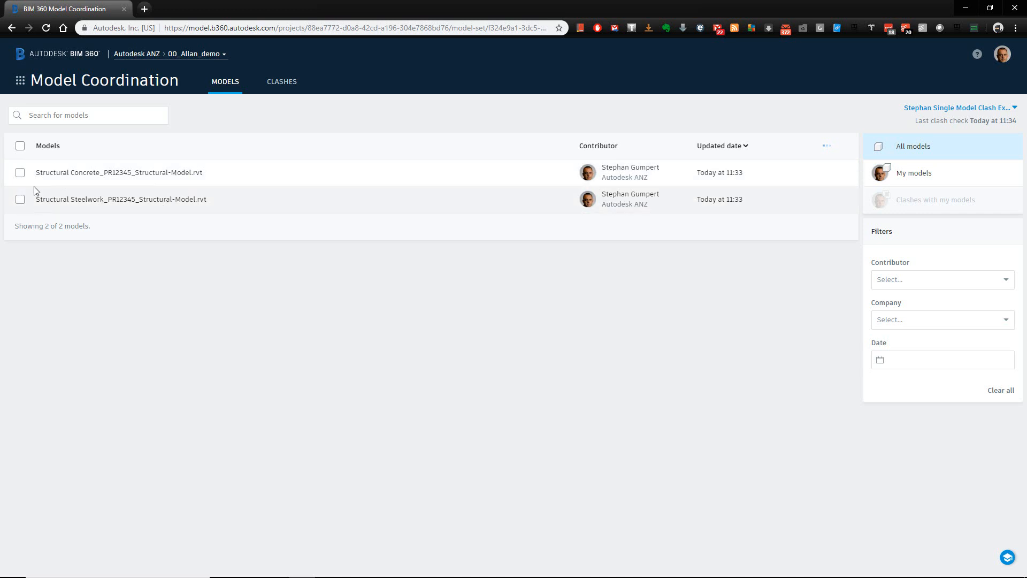
mouse_move(22, 200)
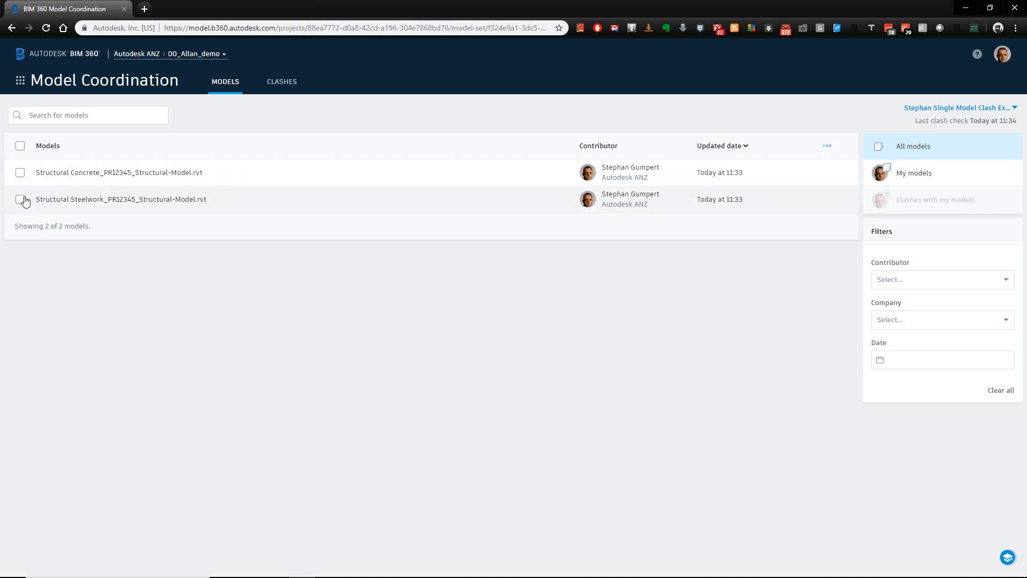
mouse_move(102, 223)
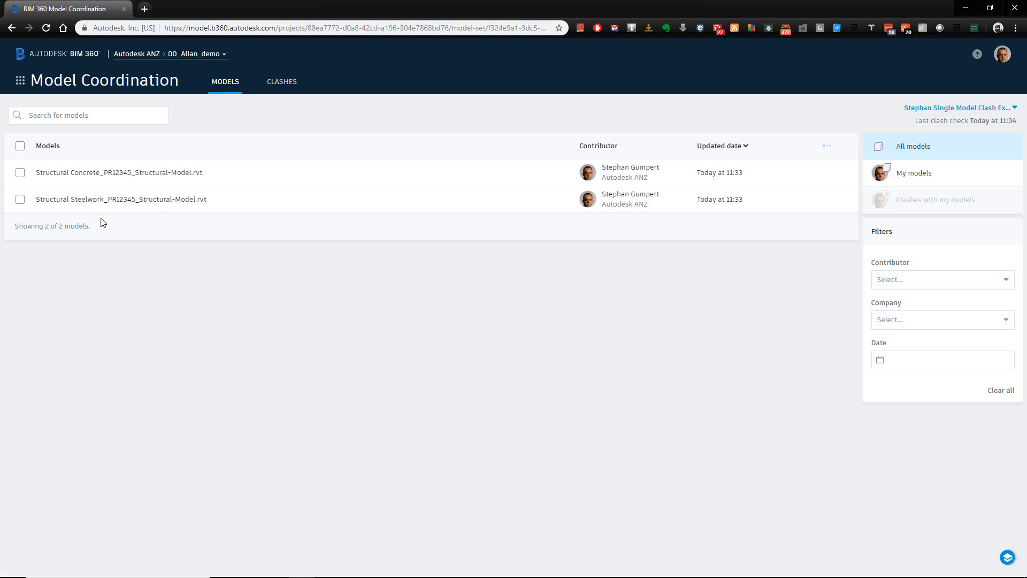
mouse_move(281, 81)
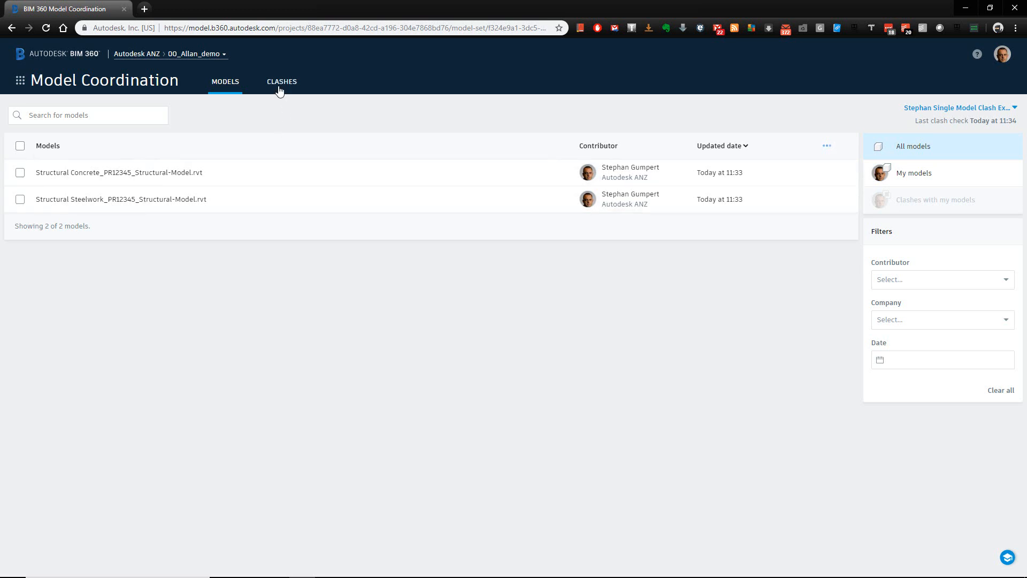
Load the Clashes matrix showing 72 and 124 clash groups between concrete and steelwork.
left_click(282, 81)
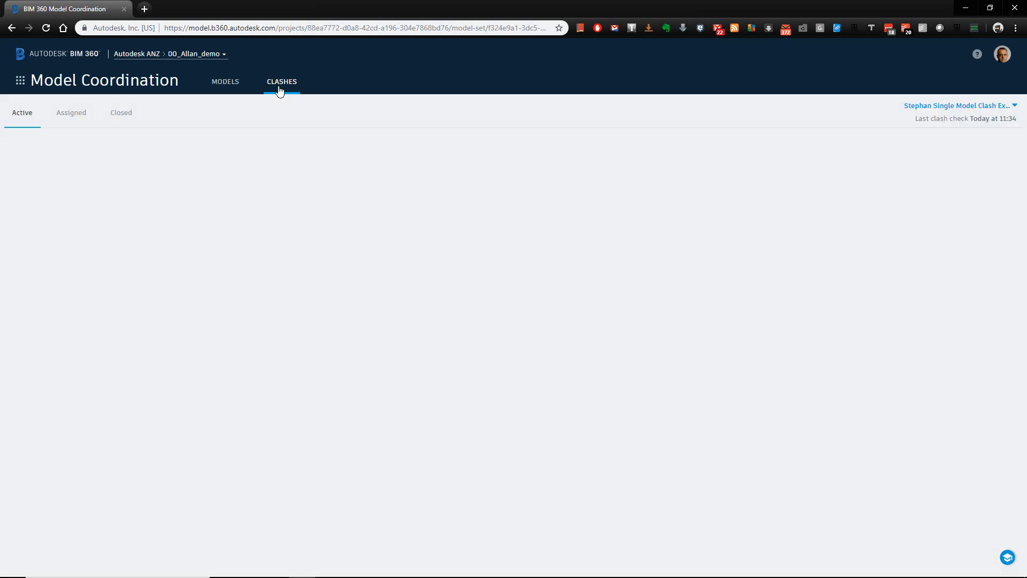
left_click(281, 82)
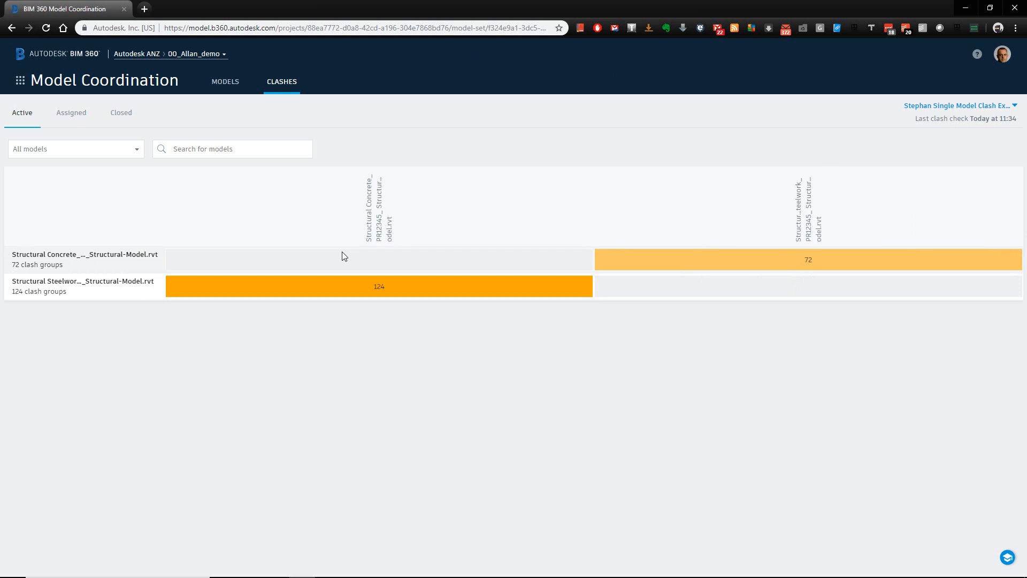
mouse_move(74, 261)
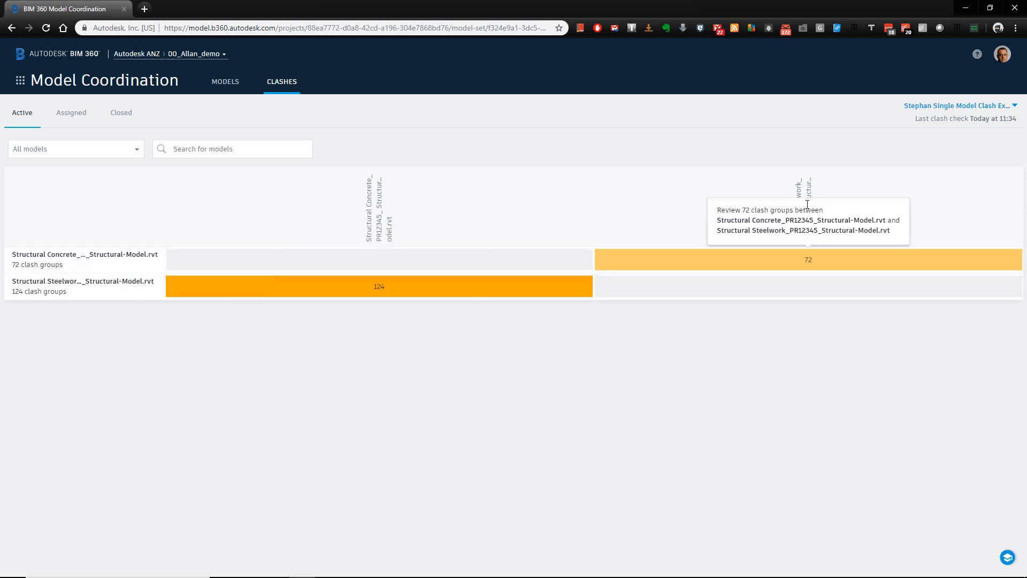
Review the 72 concrete-versus-steelwork clash groups and isolate the Concrete-Rectangular-Column clash with a cellular beam.
left_click(808, 259)
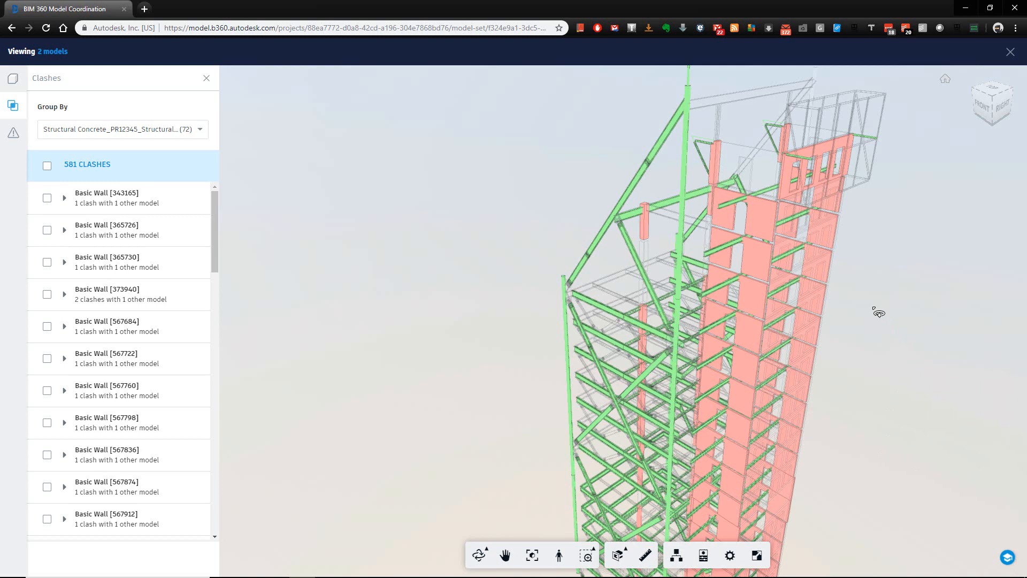
mouse_move(631, 300)
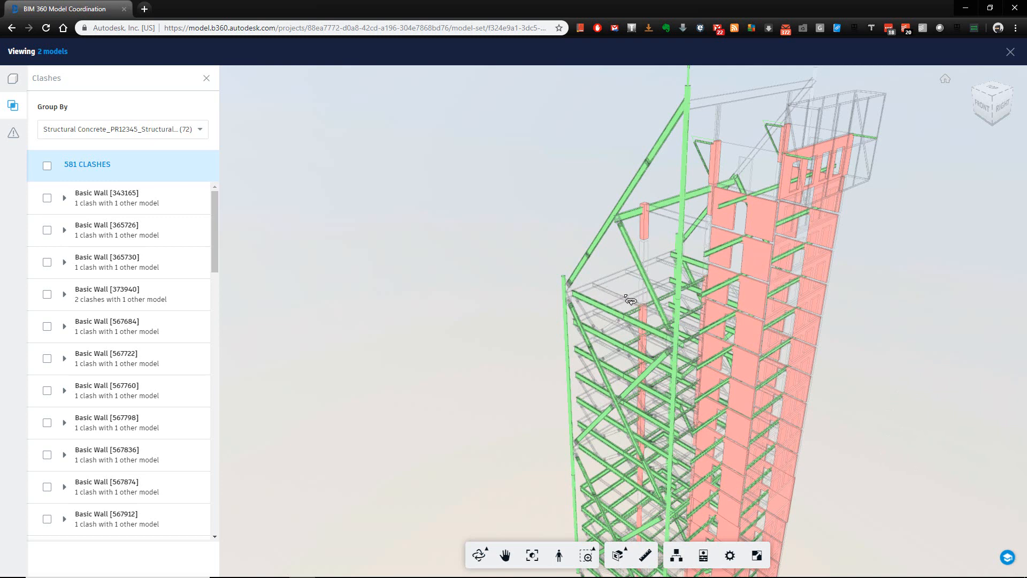
mouse_move(688, 258)
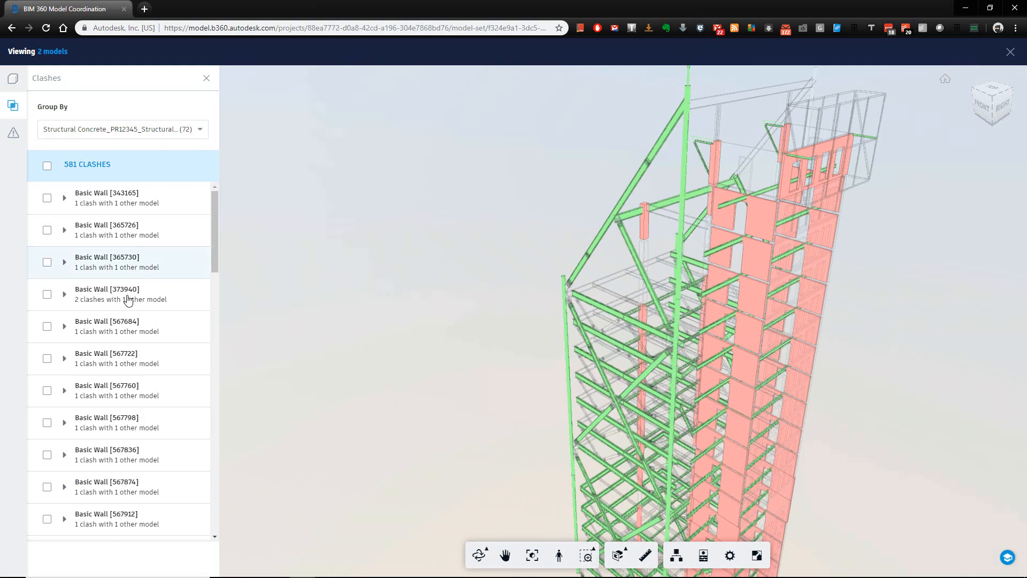
left_click(46, 198)
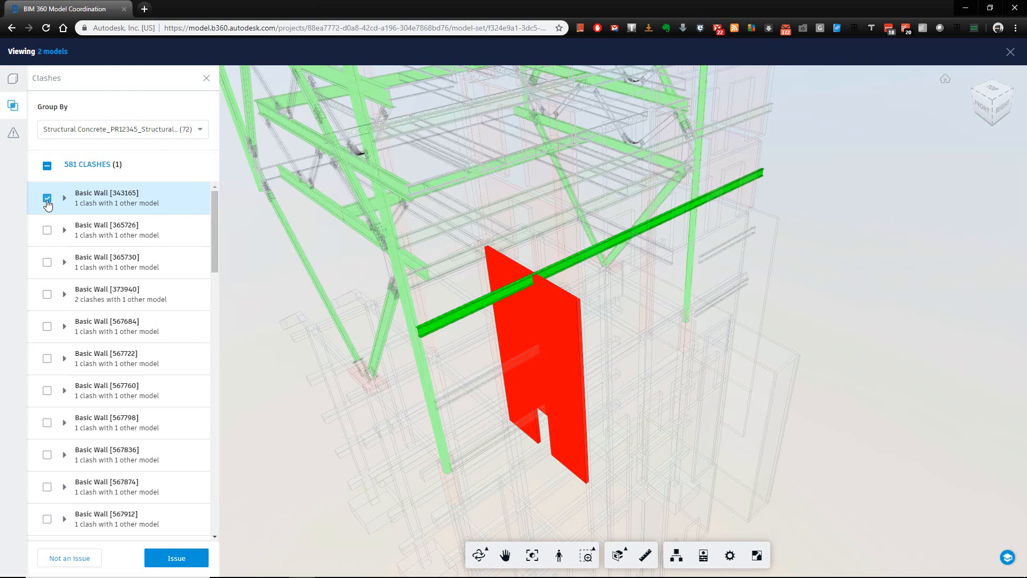
left_click(48, 198)
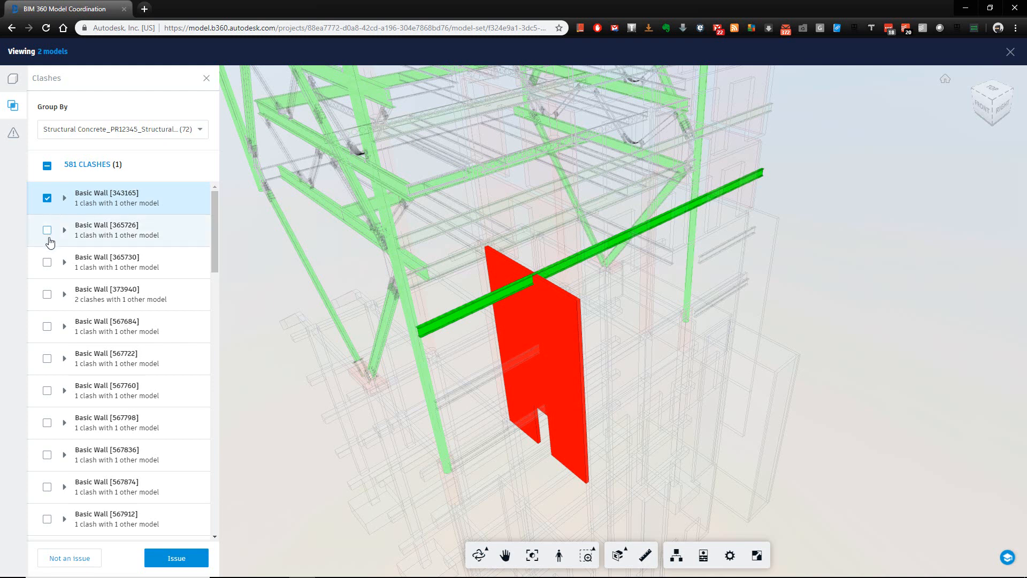
left_click(46, 262)
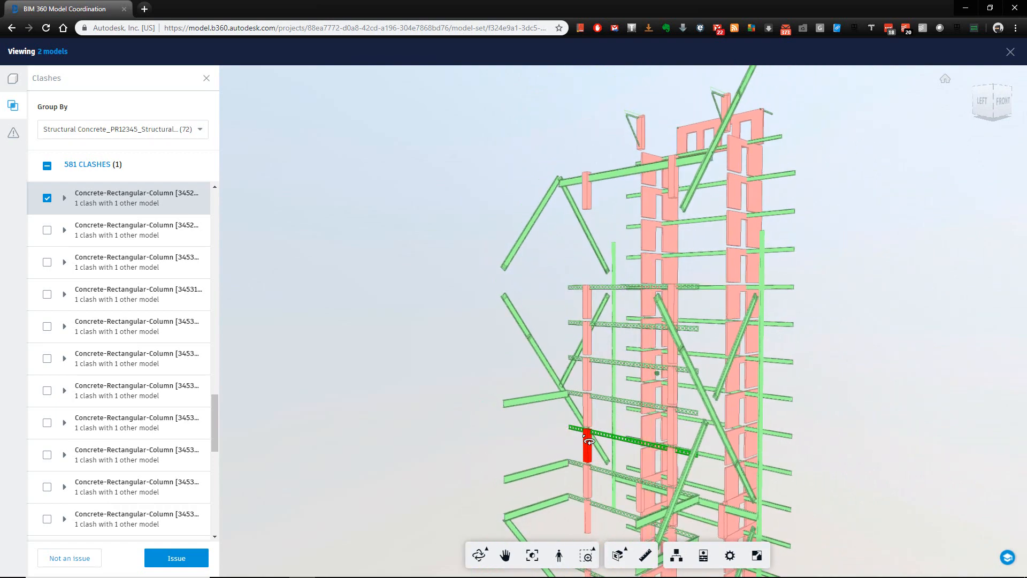
scroll("down", 3)
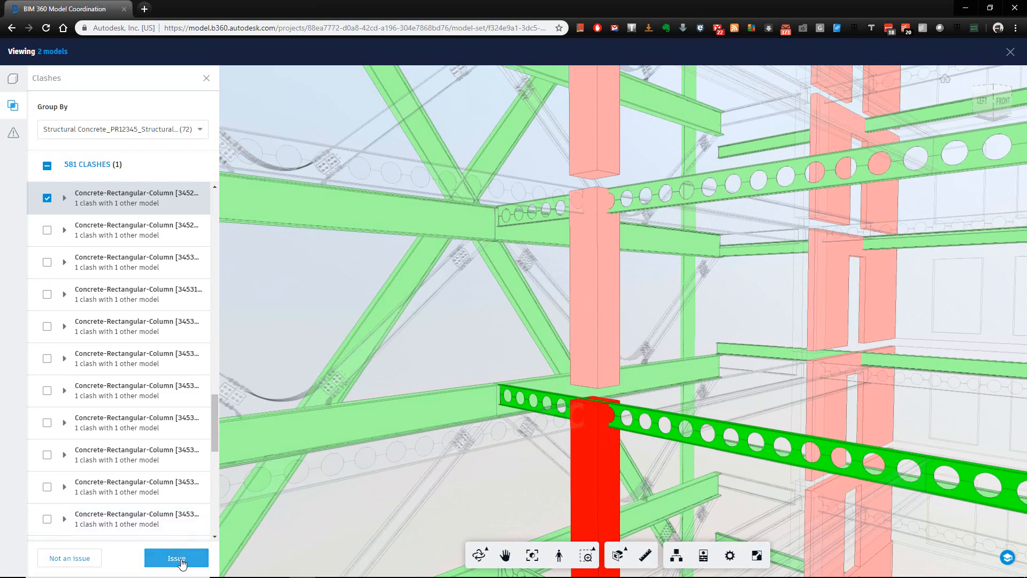
Draft an issue pinned on the red column, described as a column/beam clash, assigned to a colleague, due 19 June.
left_click(175, 559)
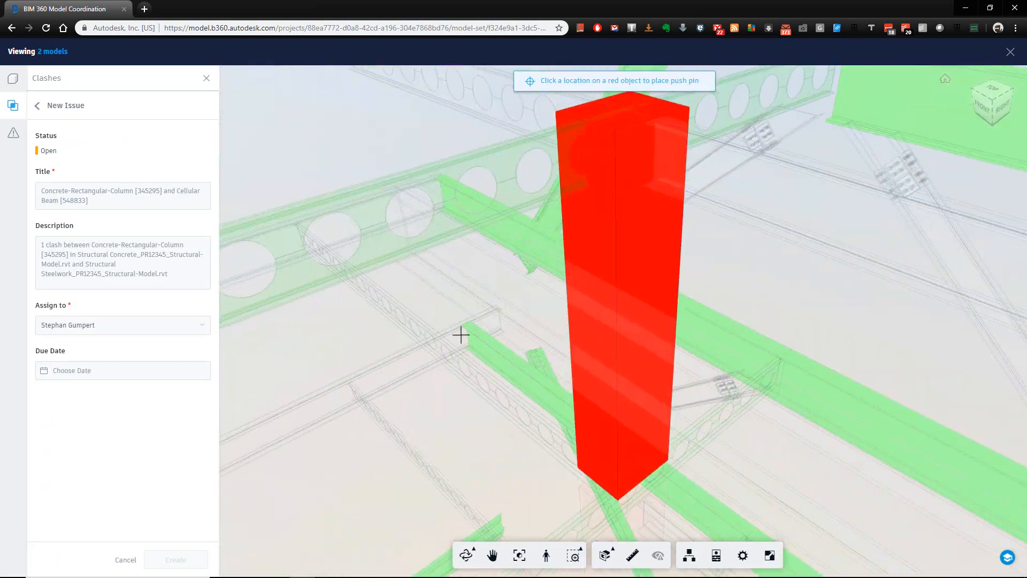
left_click(614, 150)
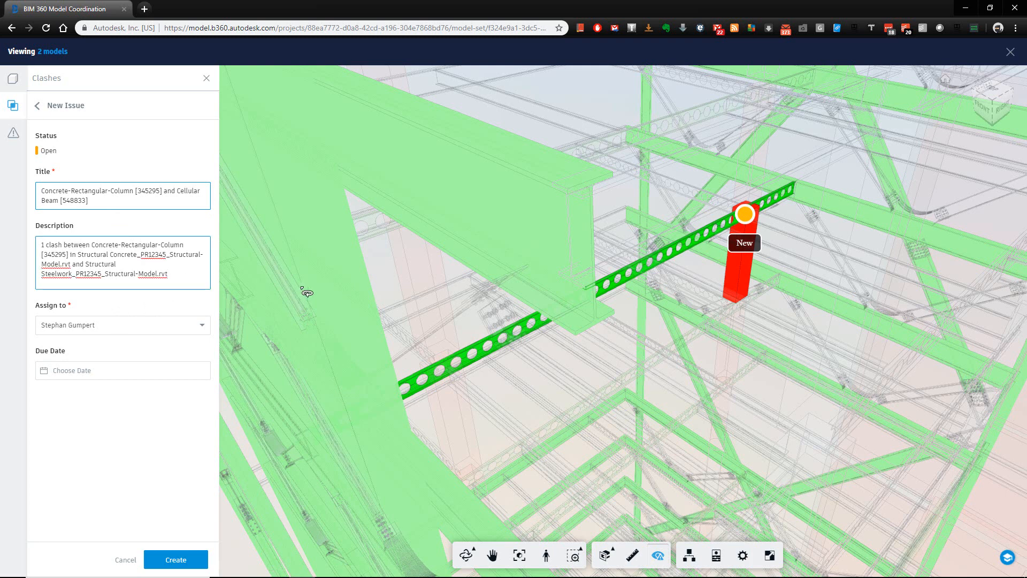
left_click(122, 282)
type("Concrete Column clashing with Steel beam")
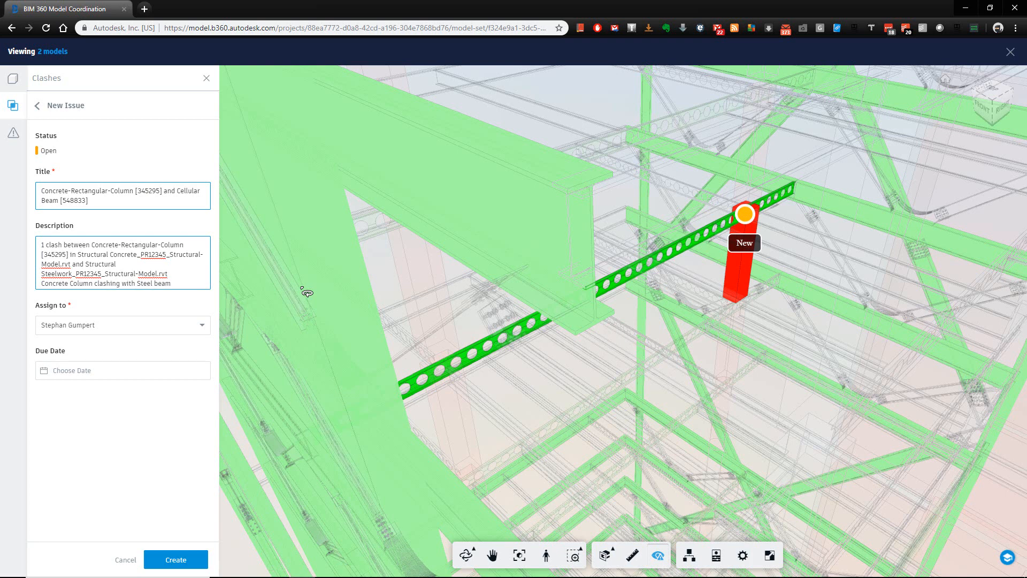
left_click(122, 325)
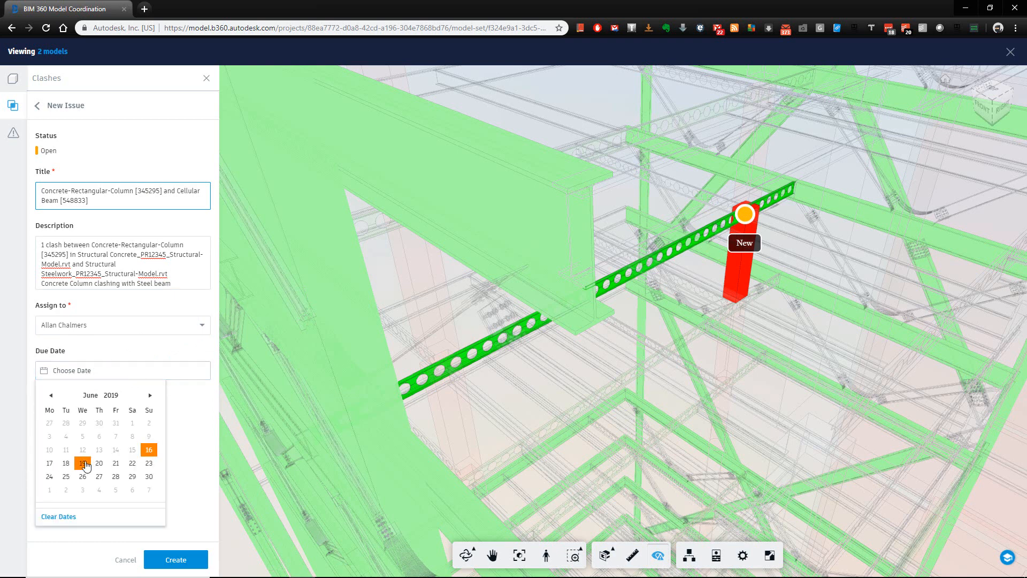
left_click(83, 463)
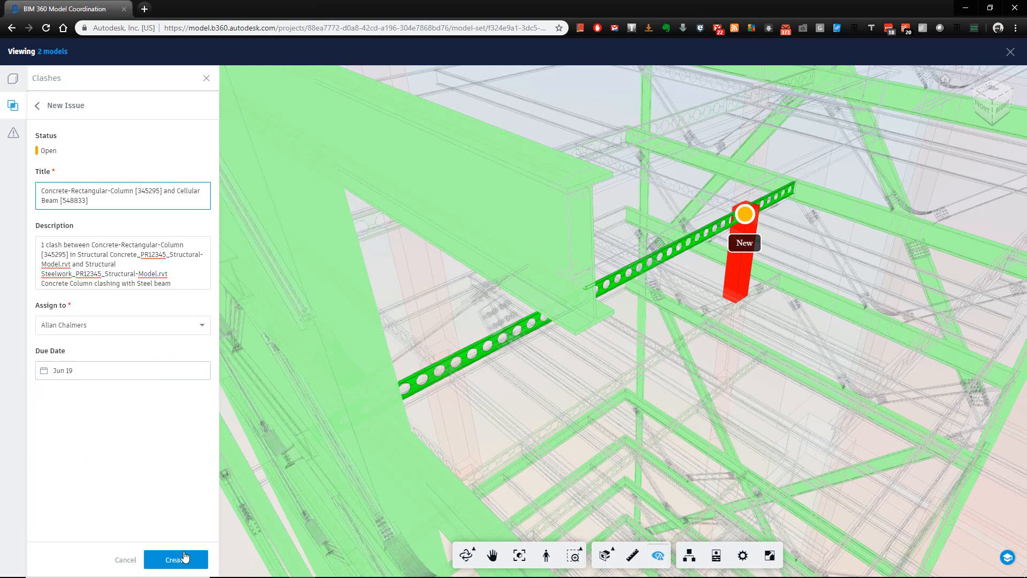
Create the issue, leave the viewer, and check Active, Closed and Assigned lists, ending on the assigned clash.
left_click(175, 559)
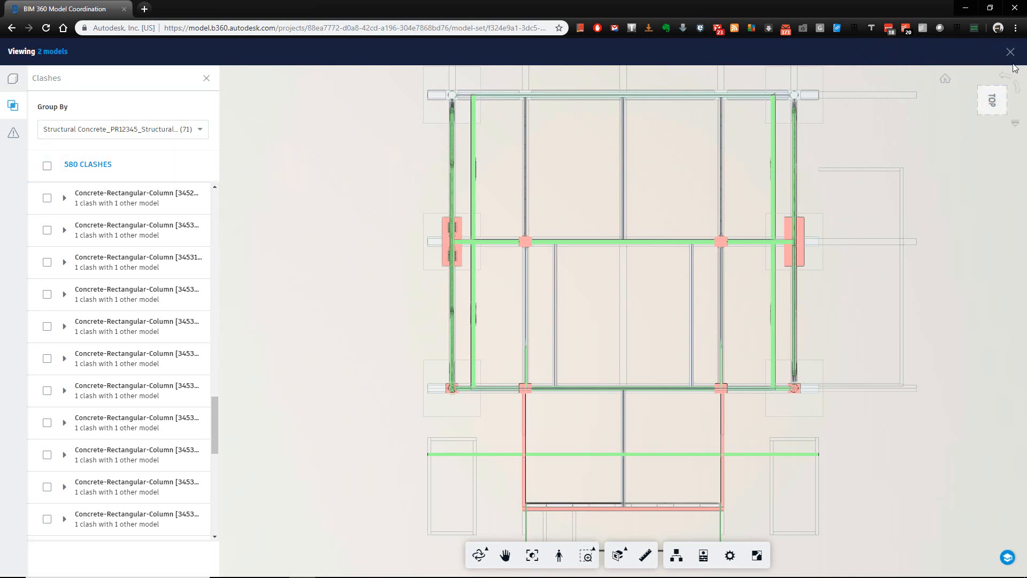
left_click(1011, 51)
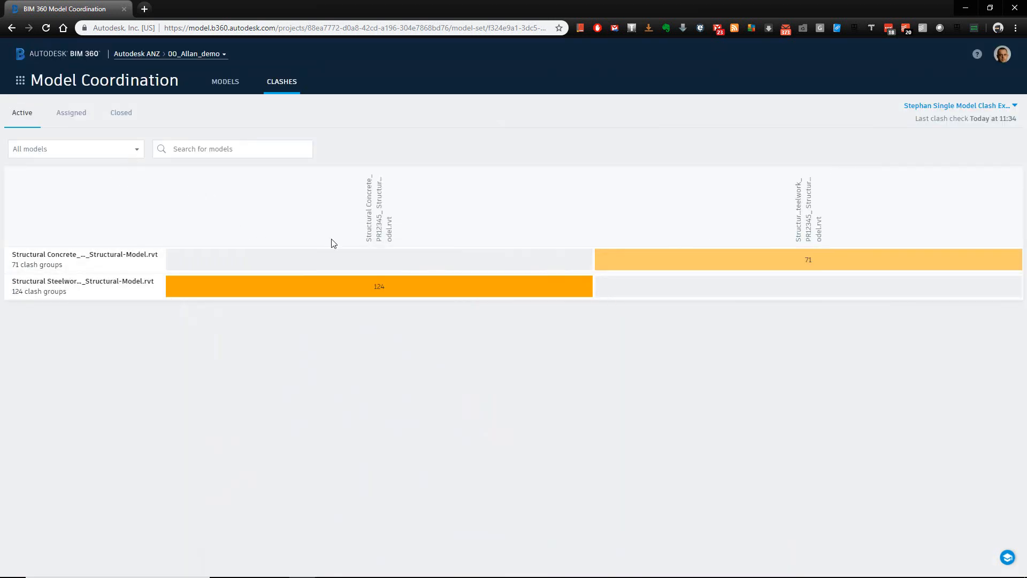
mouse_move(707, 268)
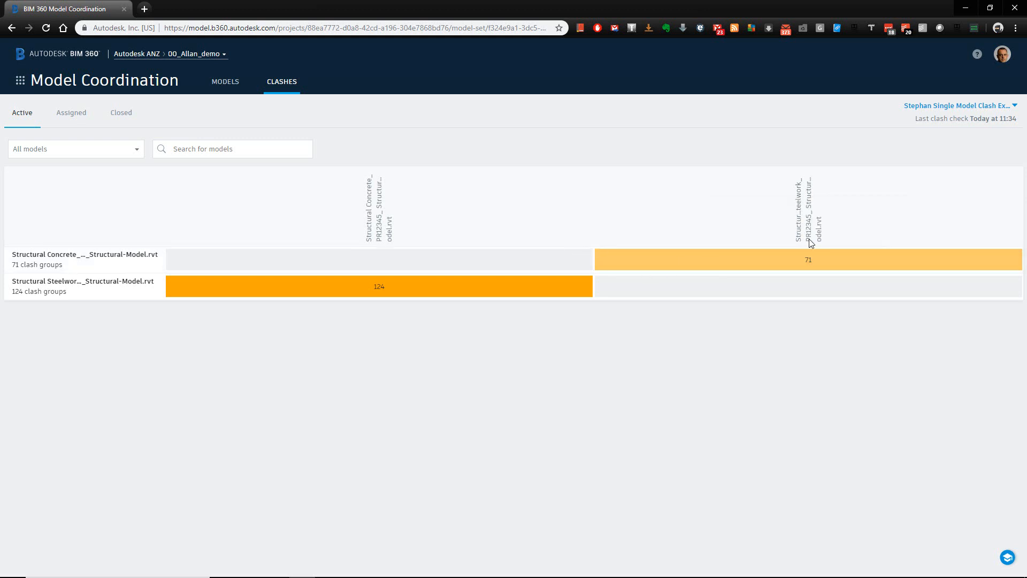
mouse_move(107, 157)
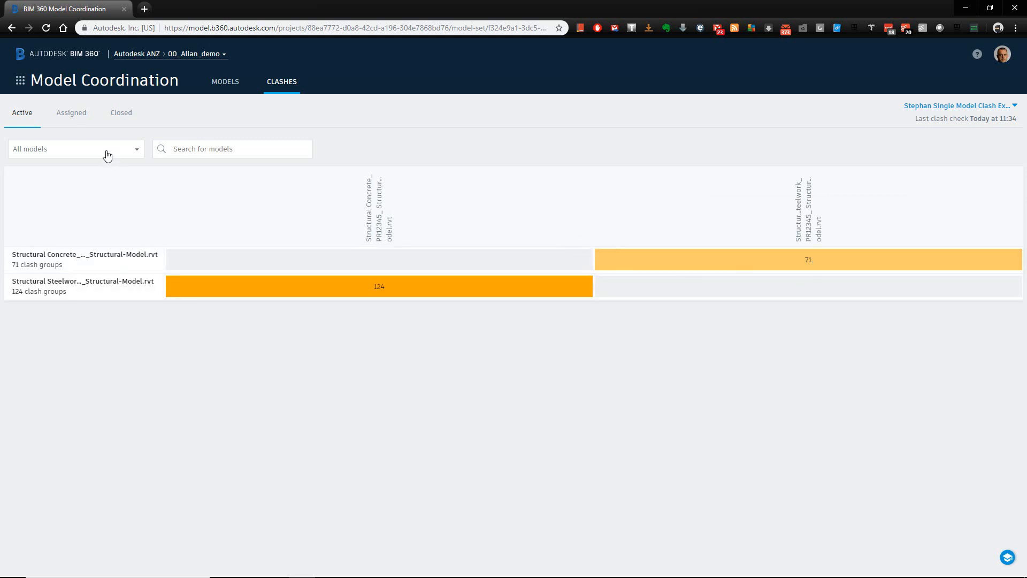
left_click(70, 113)
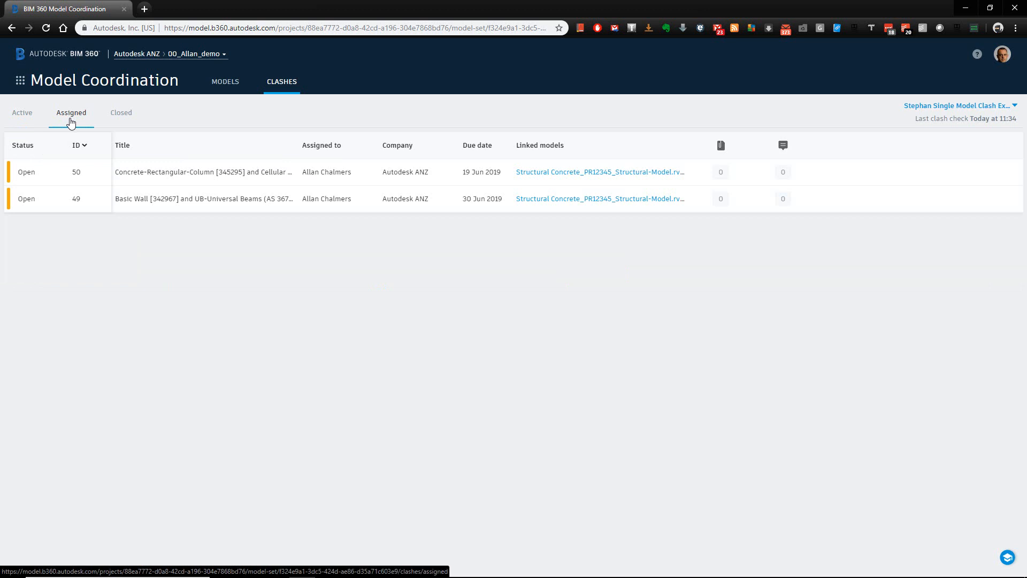
mouse_move(92, 248)
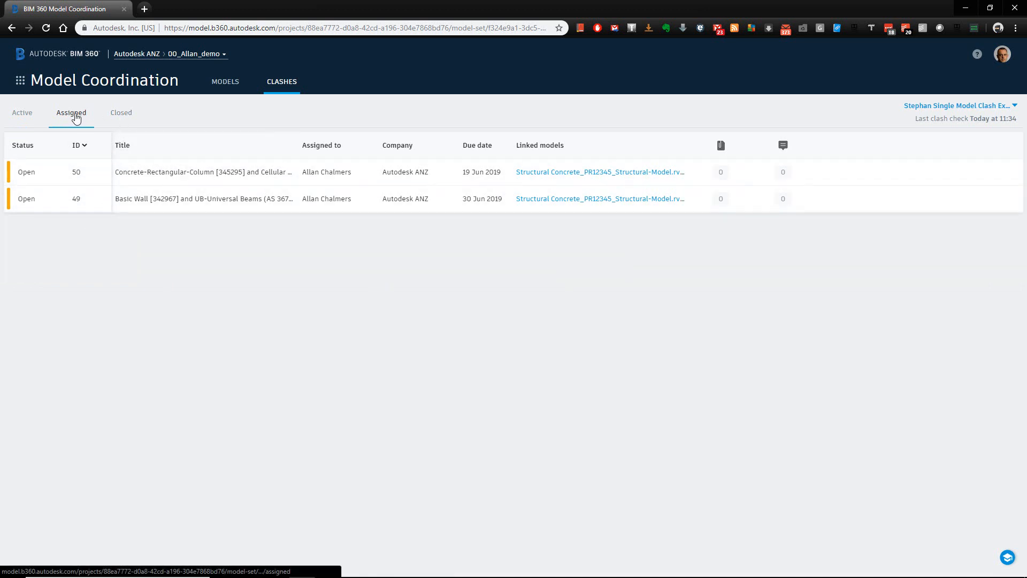
left_click(21, 113)
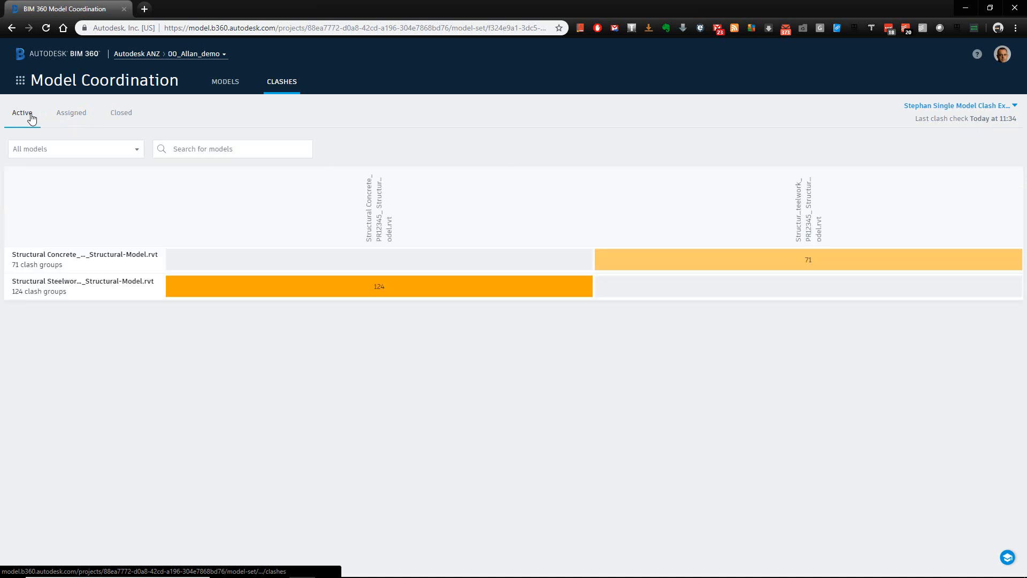
mouse_move(822, 196)
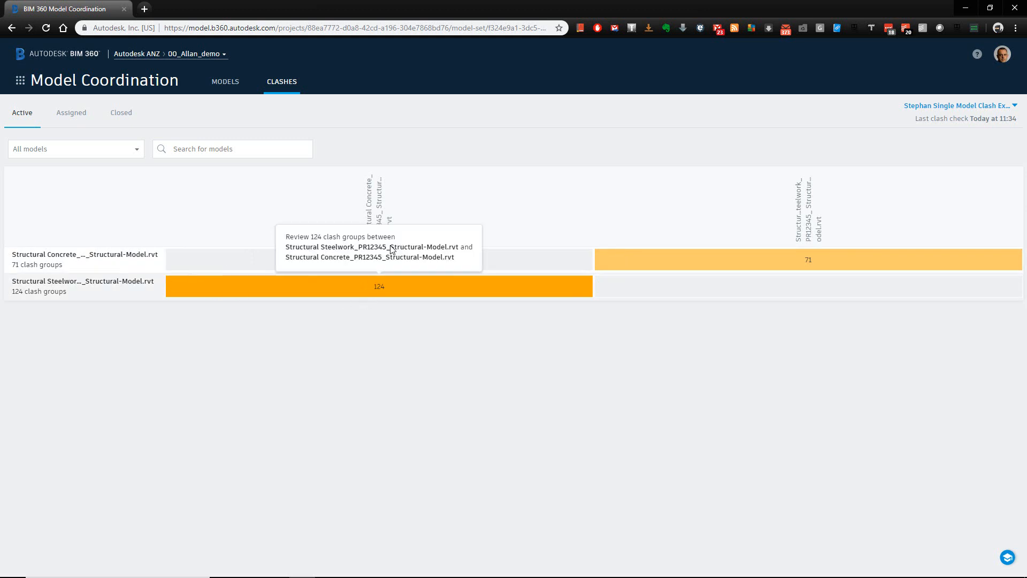
left_click(121, 113)
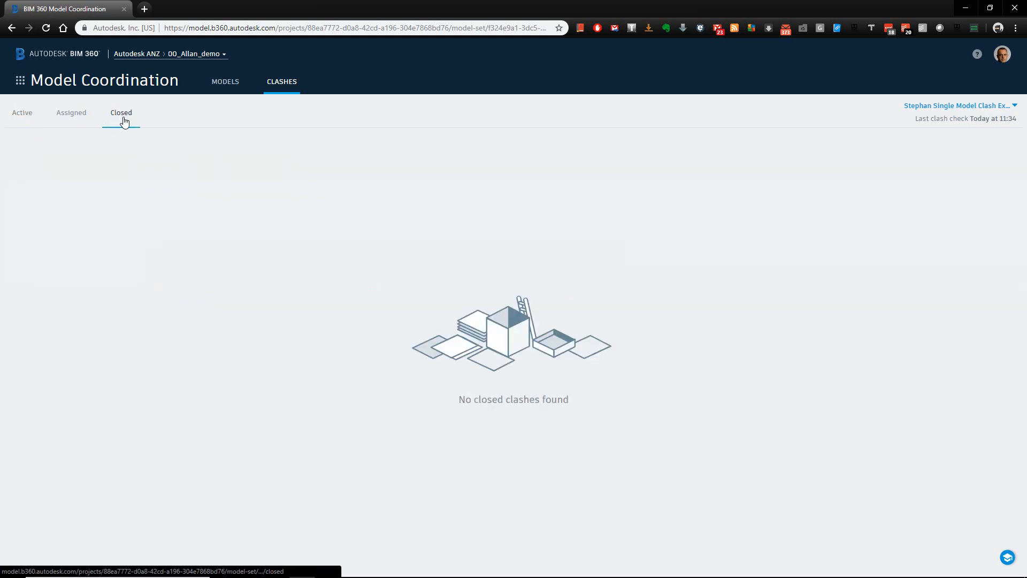
mouse_move(71, 112)
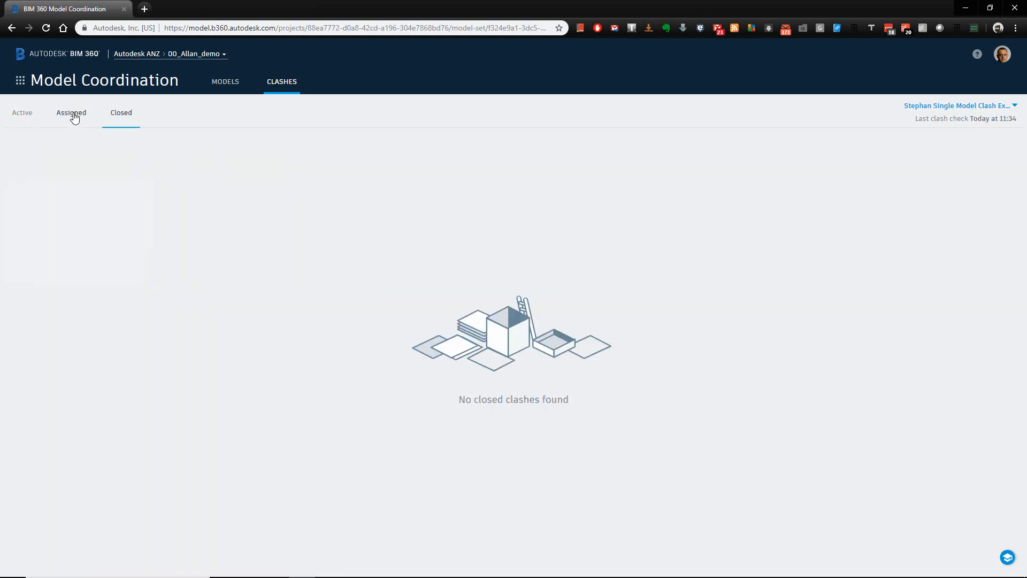
left_click(71, 112)
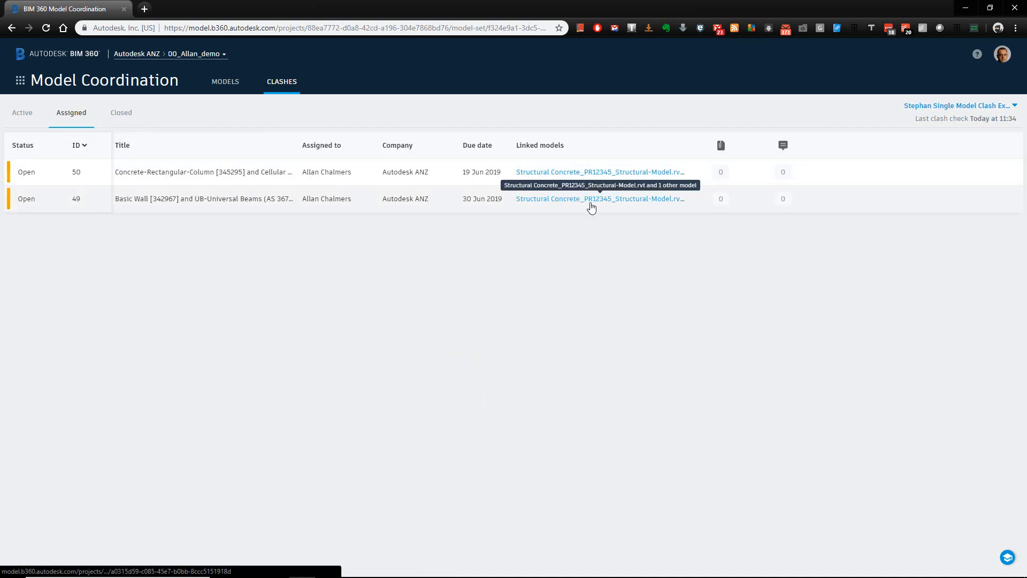
On issue #49's Activity, post the comment that this is not a clash and will get fixed on site.
left_click(599, 199)
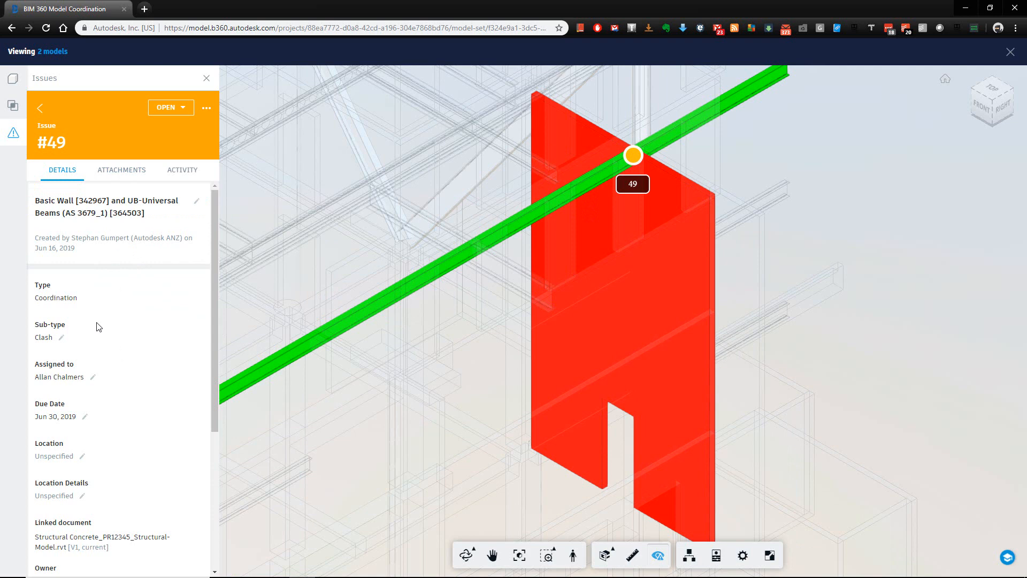
mouse_move(112, 432)
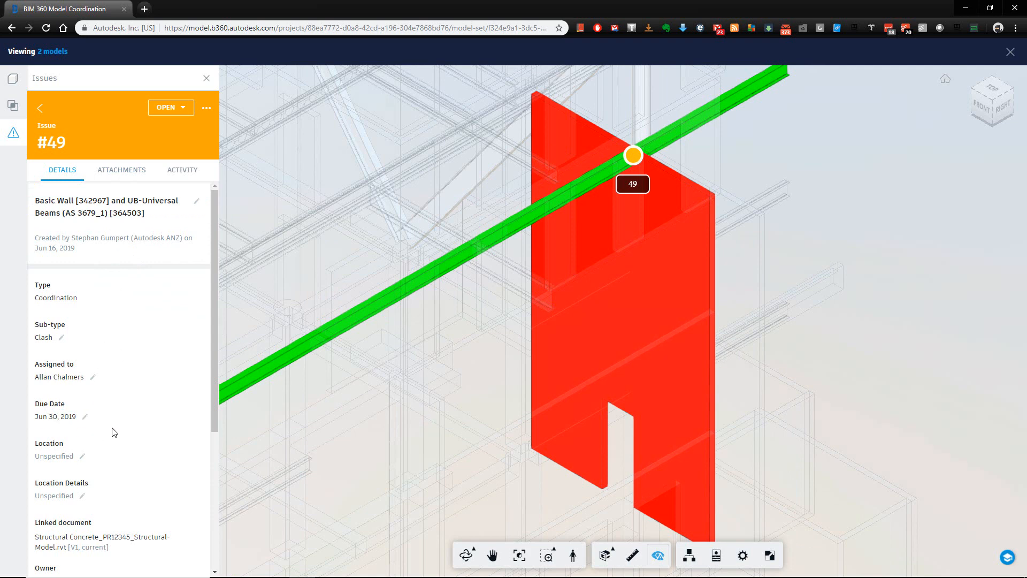
mouse_move(184, 116)
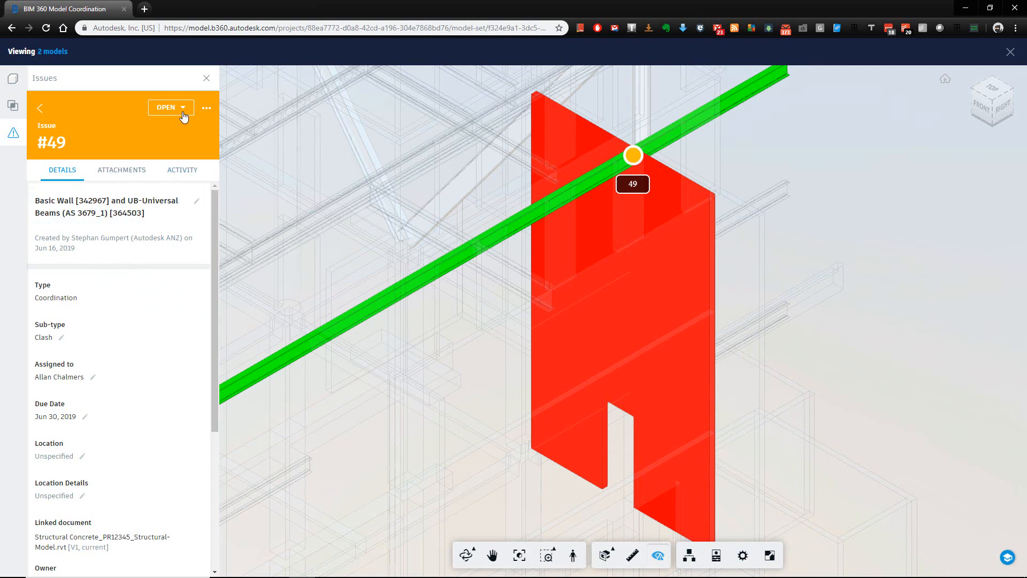
mouse_move(57, 410)
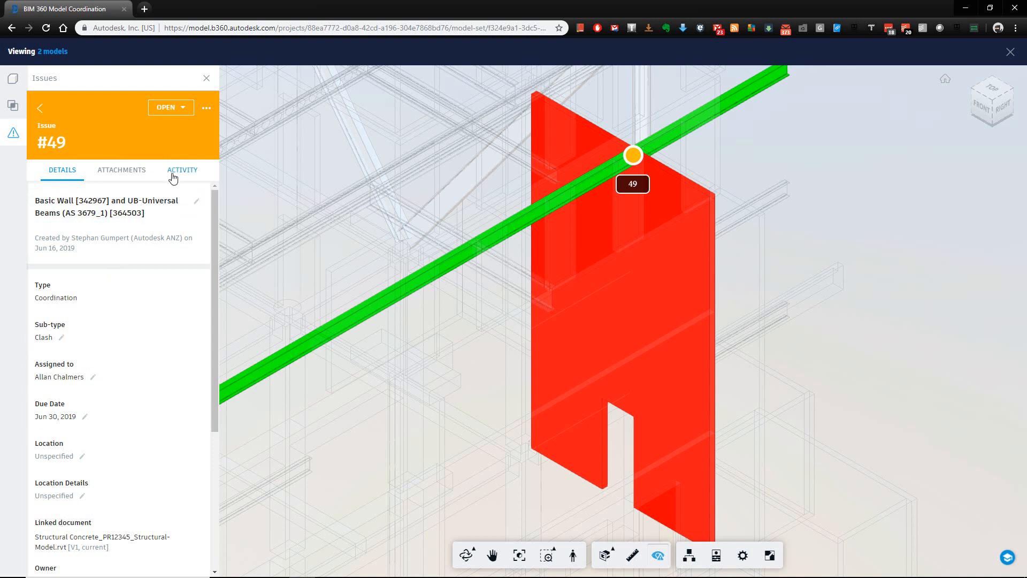
left_click(182, 170)
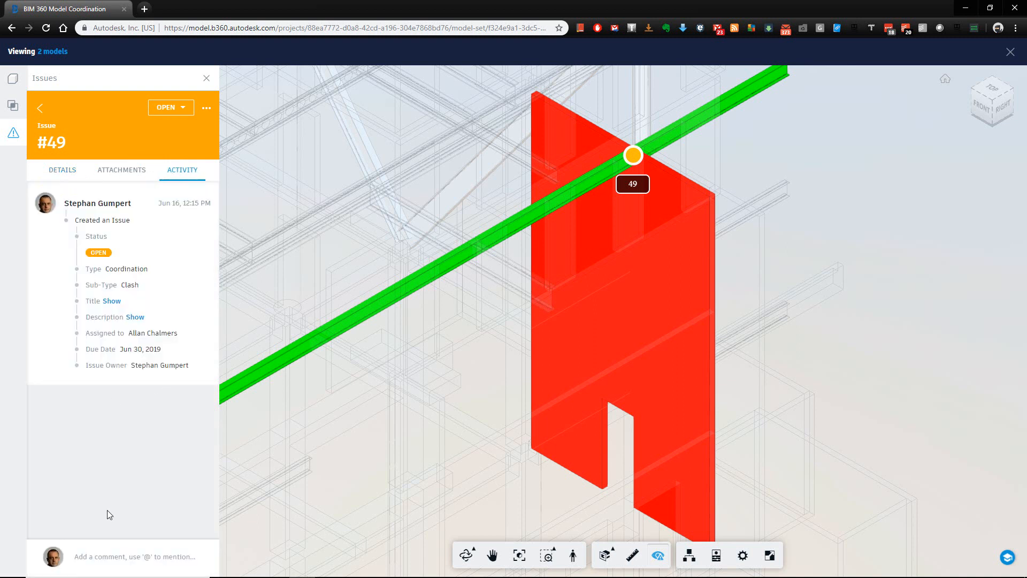
type("This is not a calsh")
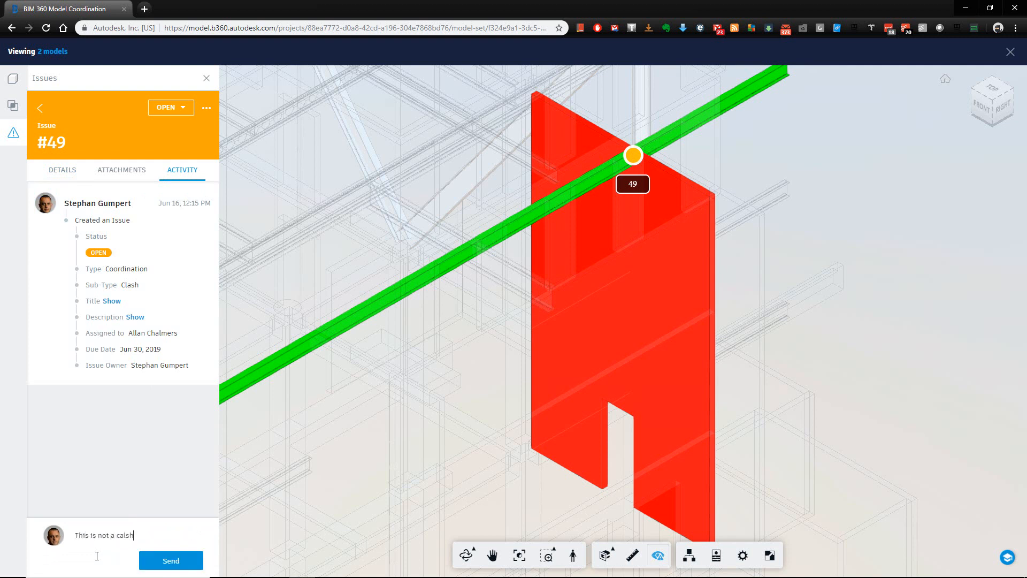
type("will get fixed on site.")
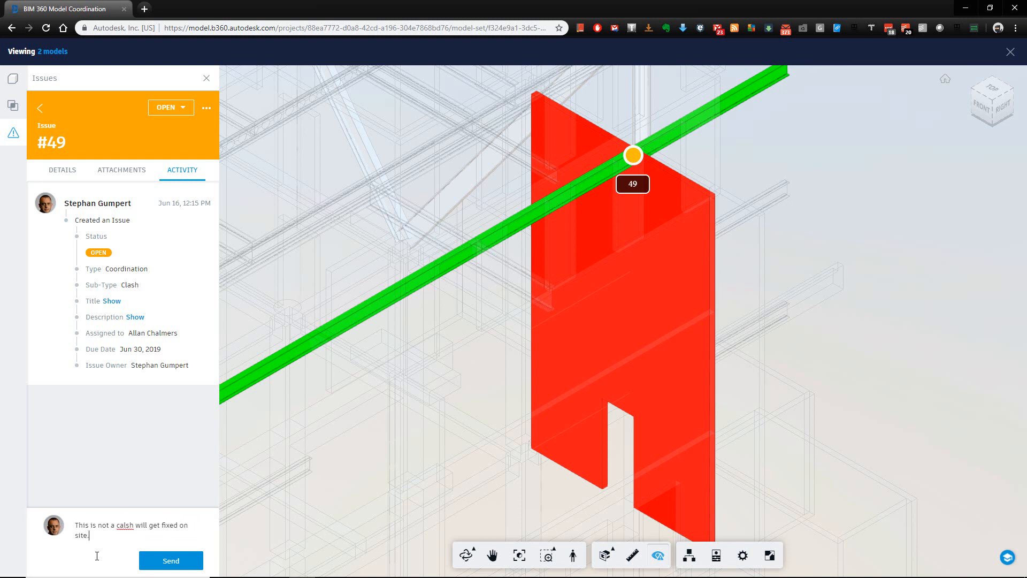
right_click(124, 524)
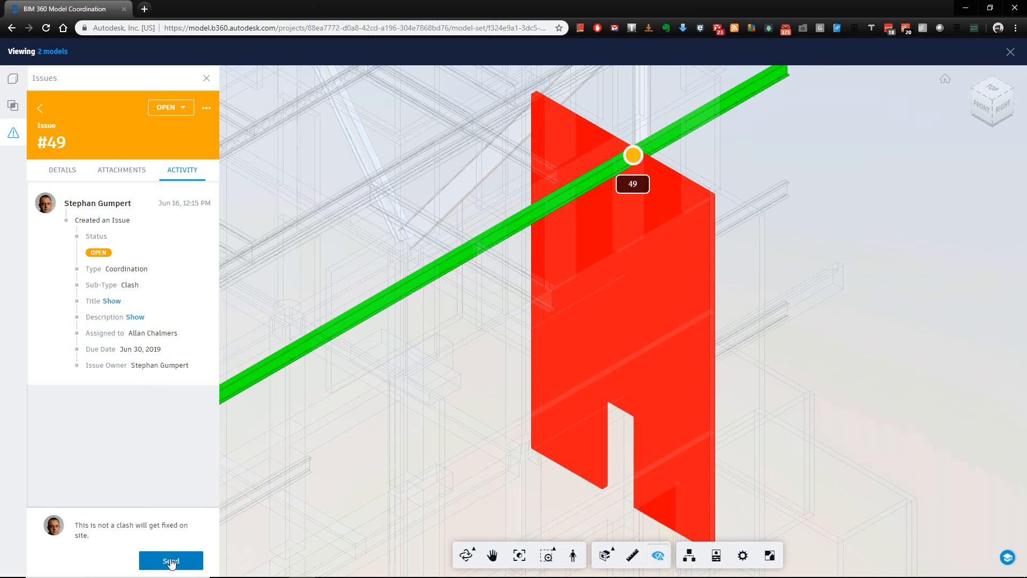
left_click(170, 560)
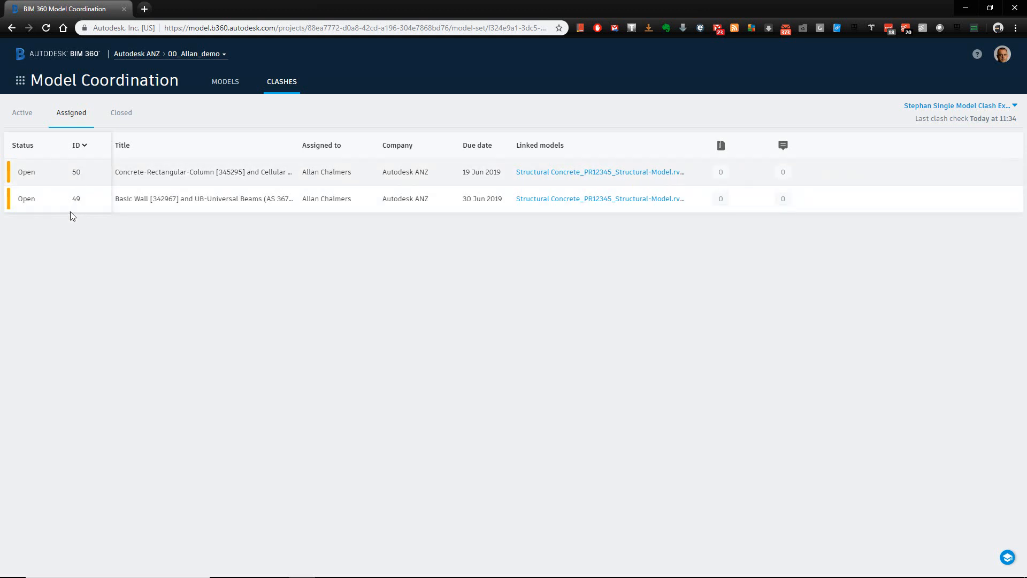
Switch from Model Coordination to Document Management via the module switcher and land on Folders.
left_click(19, 80)
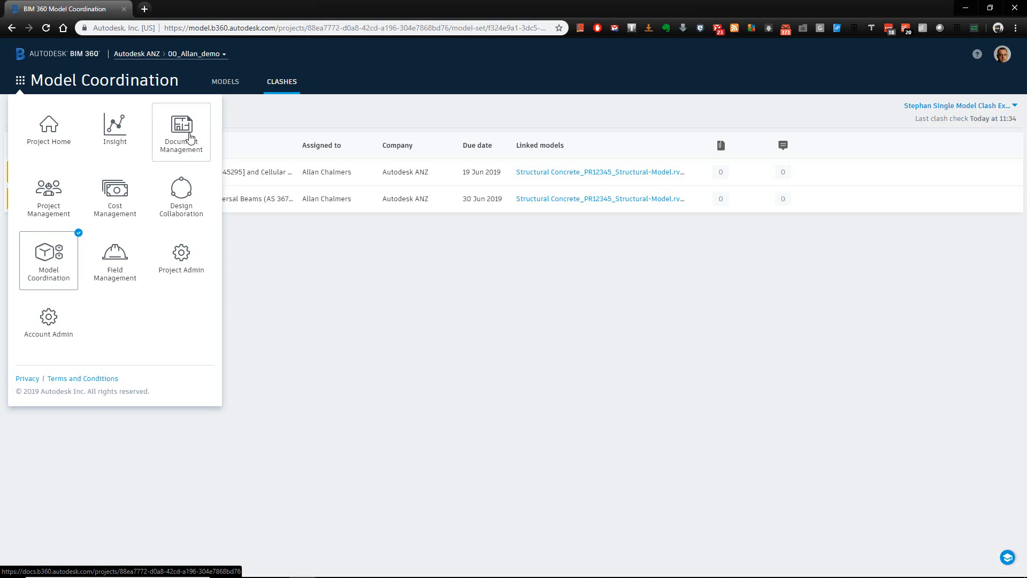
left_click(181, 130)
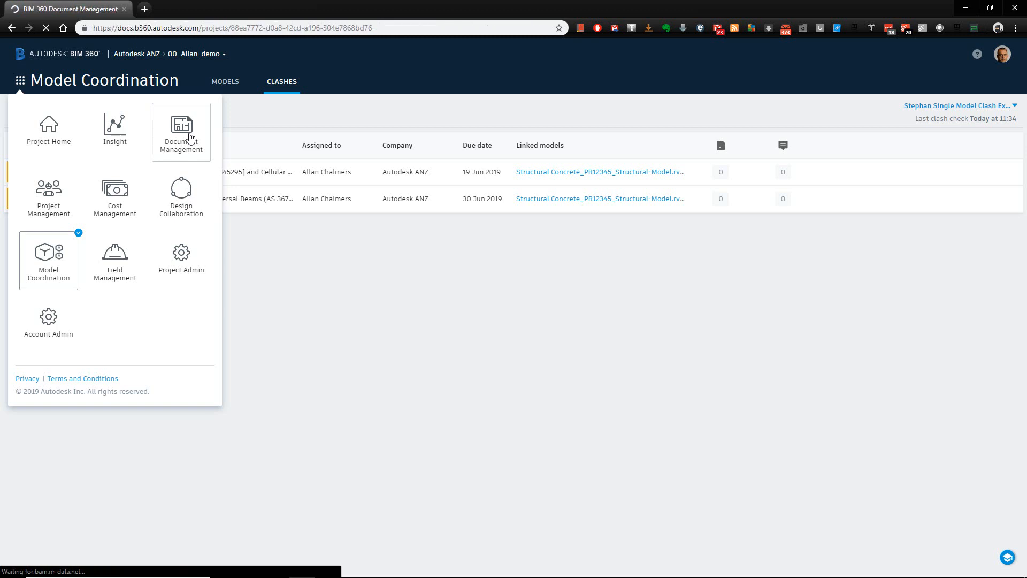
left_click(181, 131)
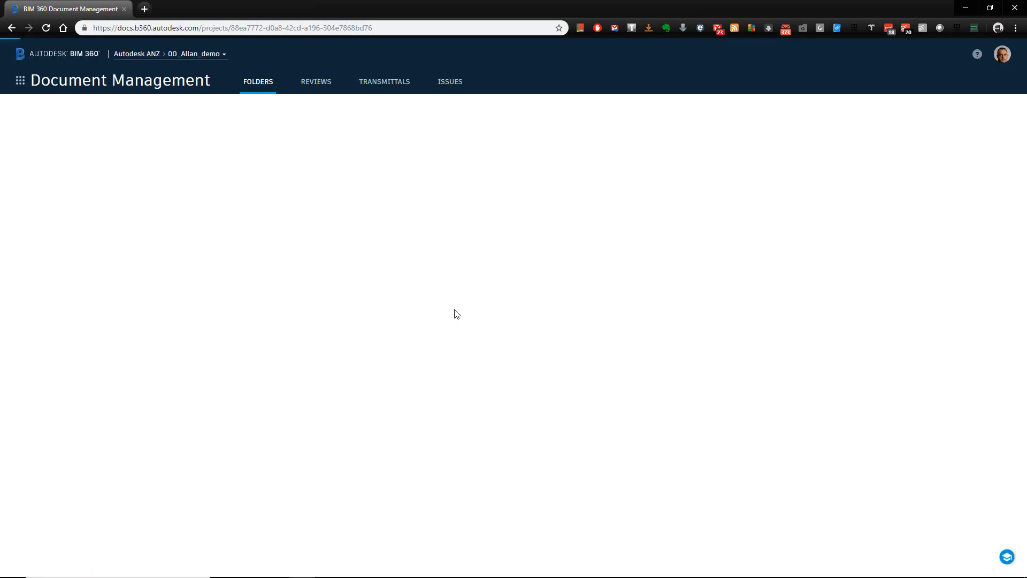
left_click(258, 81)
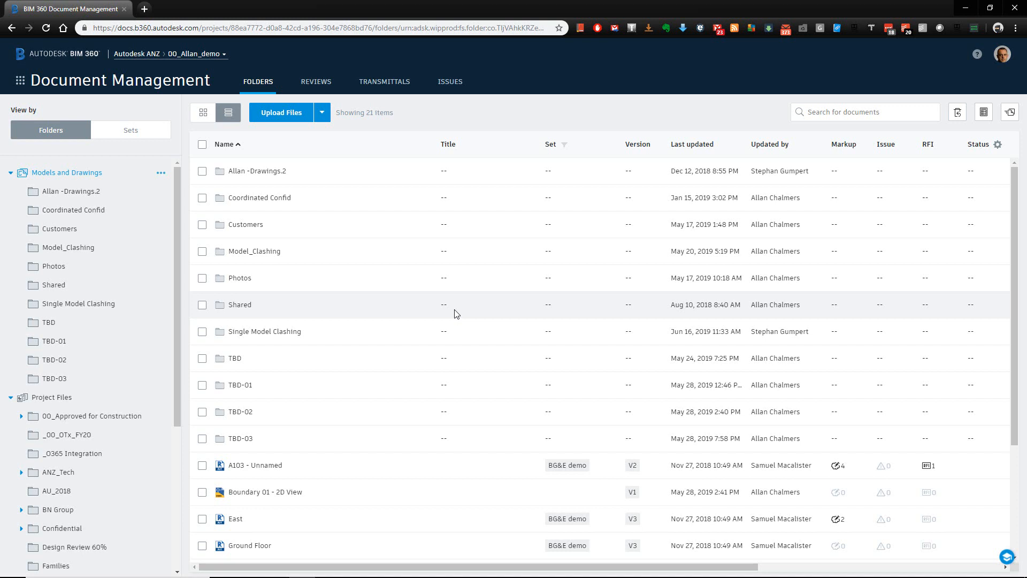
mouse_move(450, 82)
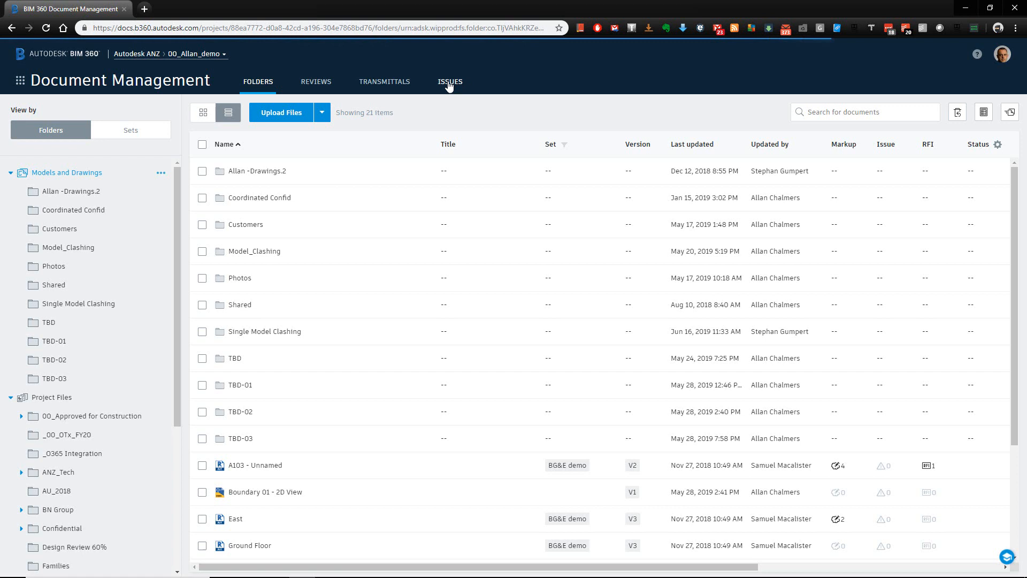
mouse_move(451, 86)
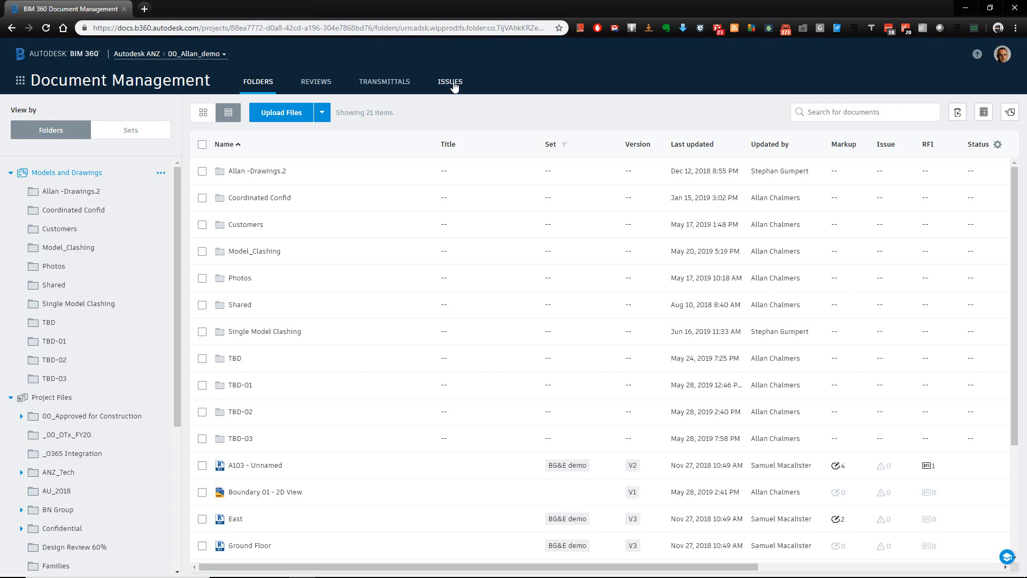
Show the Issues list and review issue #49's activity and comments.
left_click(451, 82)
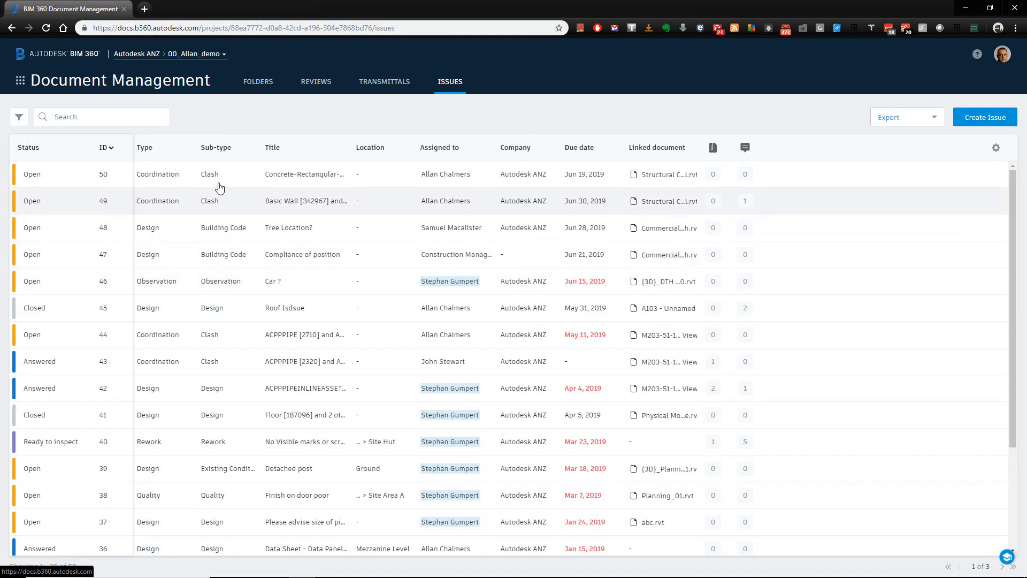
mouse_move(229, 215)
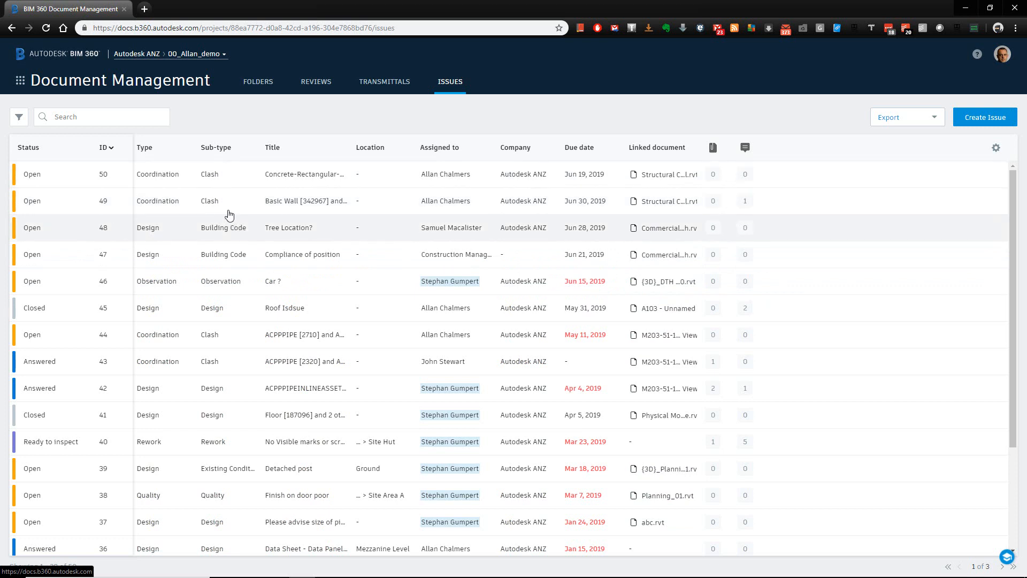
mouse_move(224, 200)
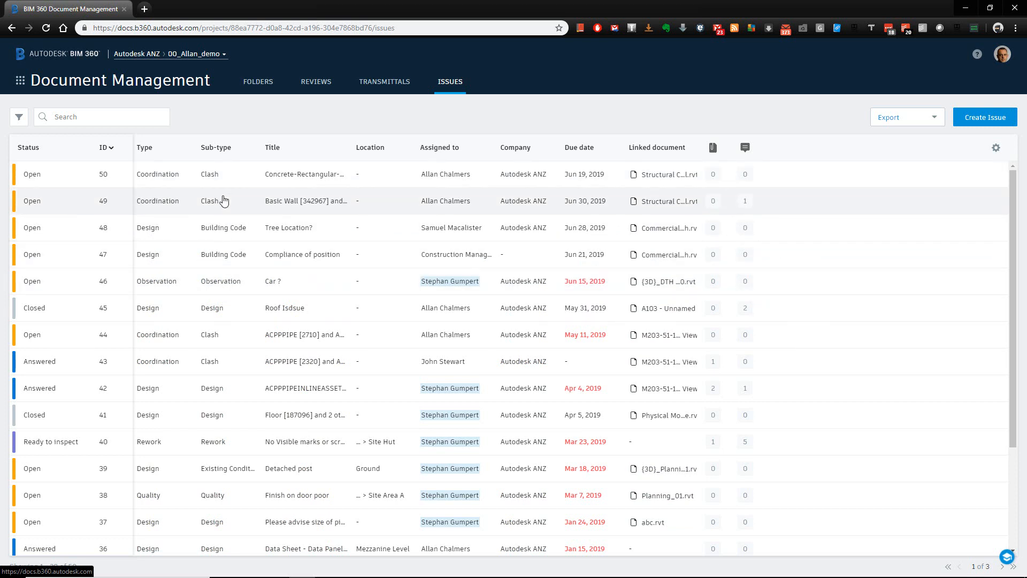
mouse_move(220, 194)
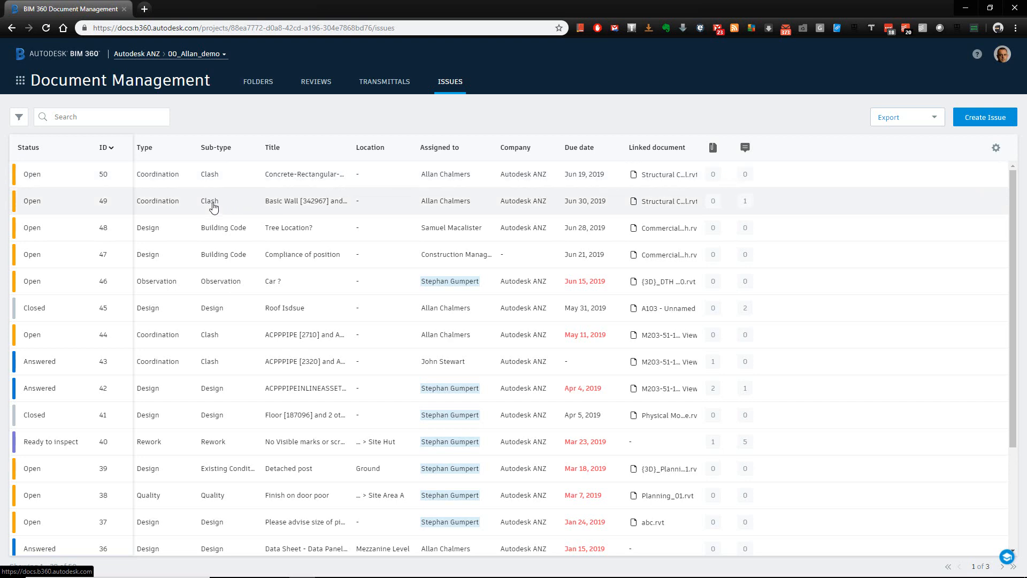
left_click(210, 202)
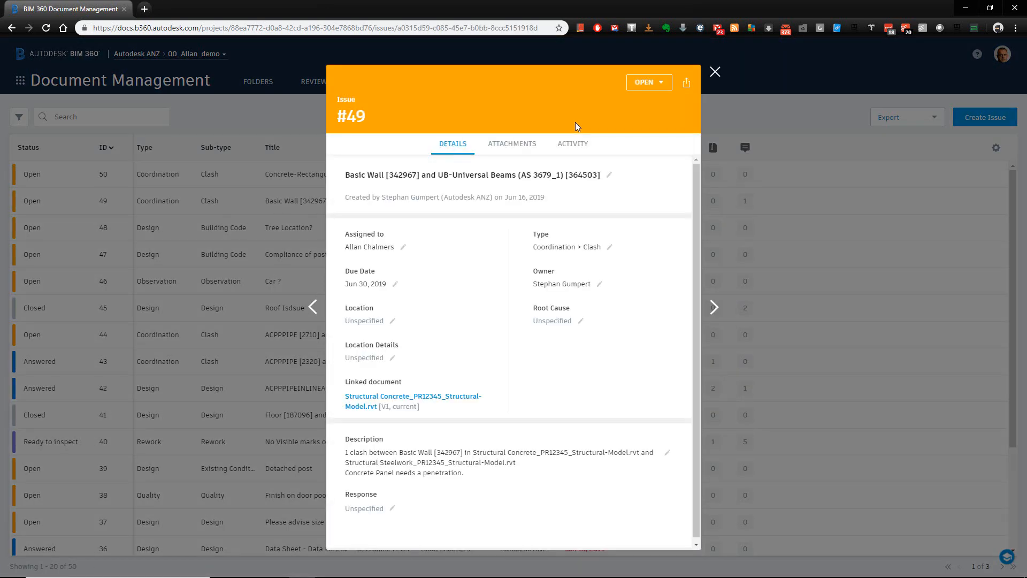
left_click(571, 144)
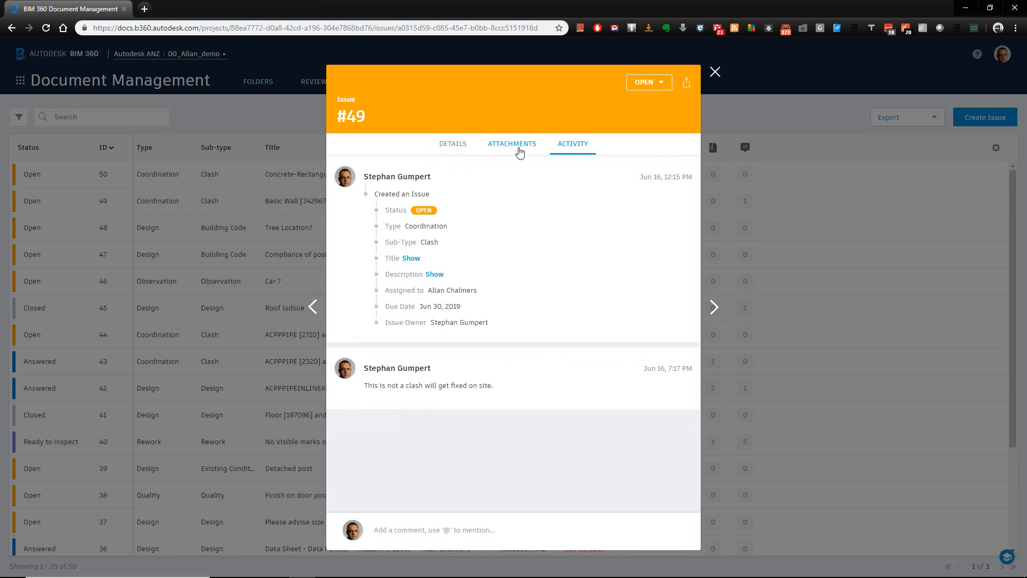
Check issue #49's attachments and status options, leaving the status unchanged.
left_click(512, 143)
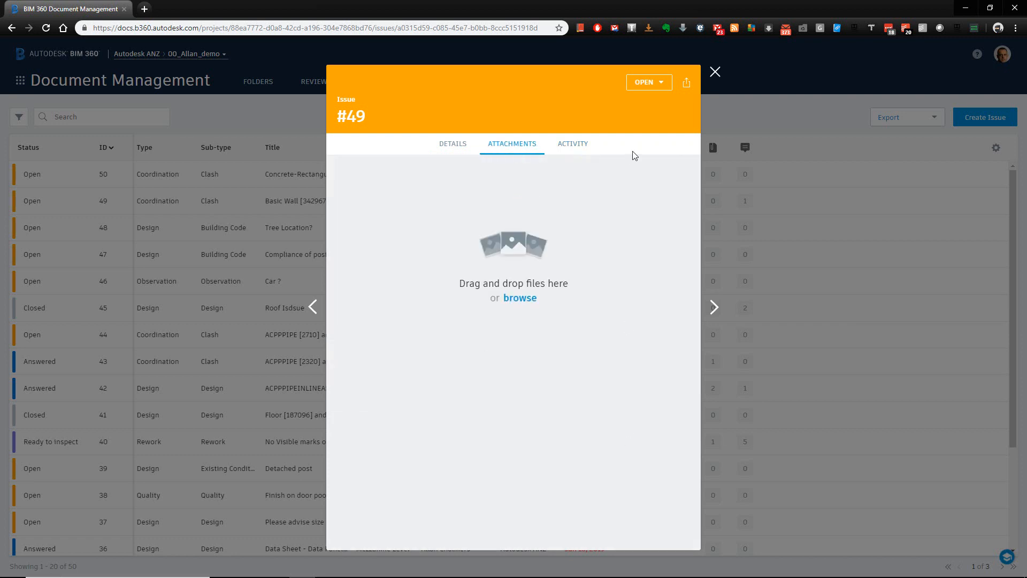
left_click(645, 82)
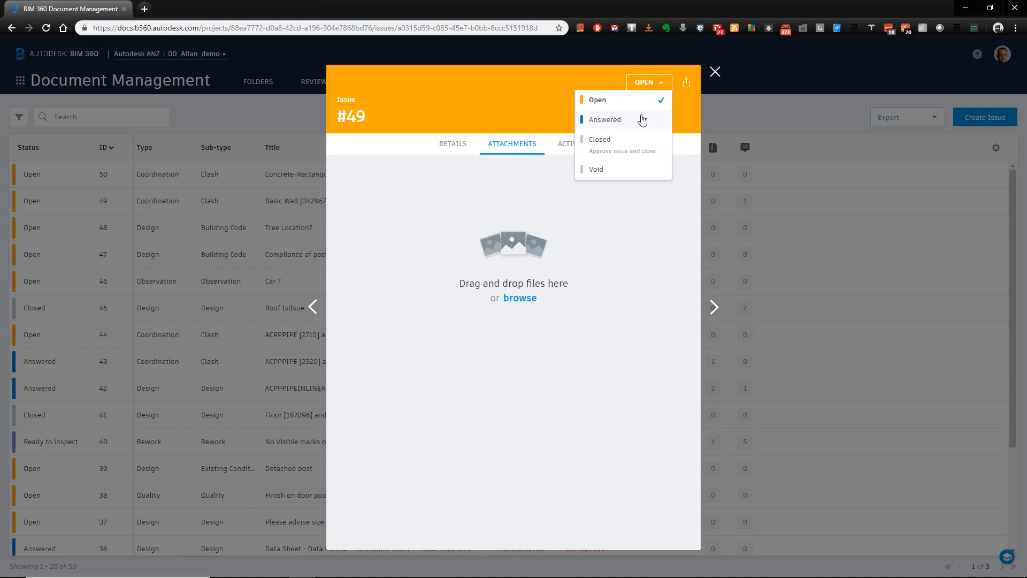
mouse_move(524, 90)
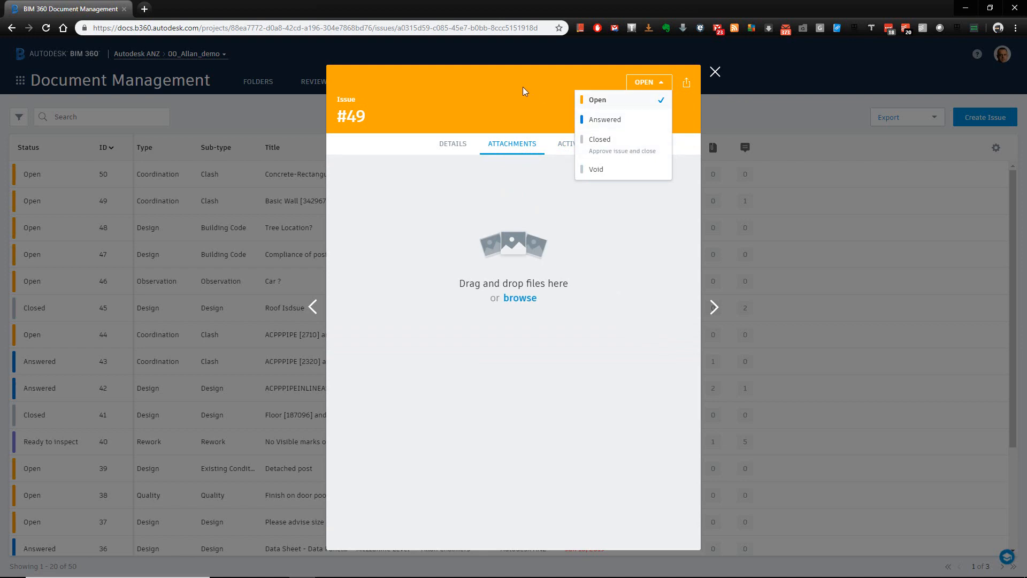
left_click(715, 72)
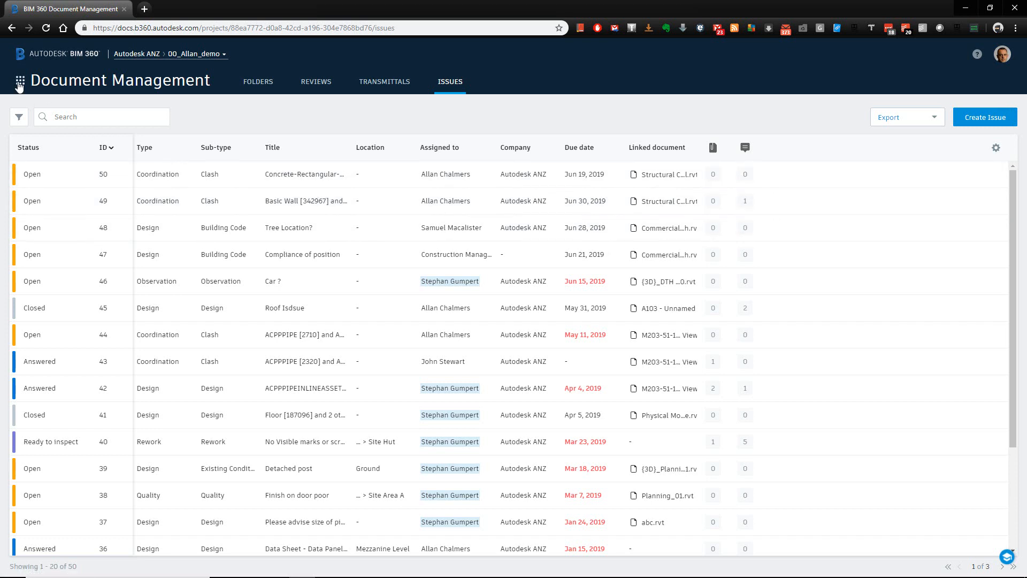
Return to Folders and open Single Model Clashing, listing the two structural Revit models.
left_click(258, 81)
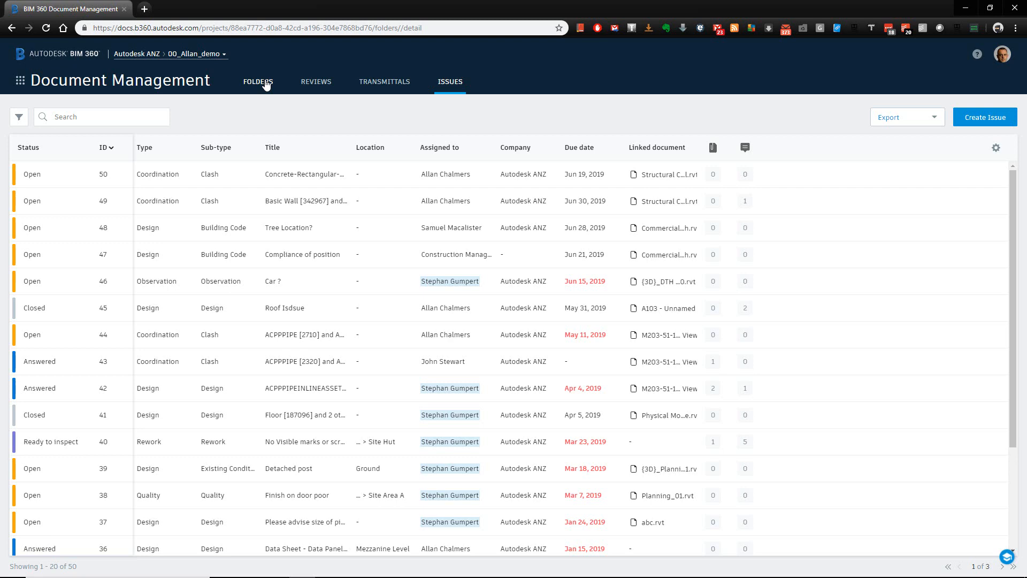
left_click(258, 81)
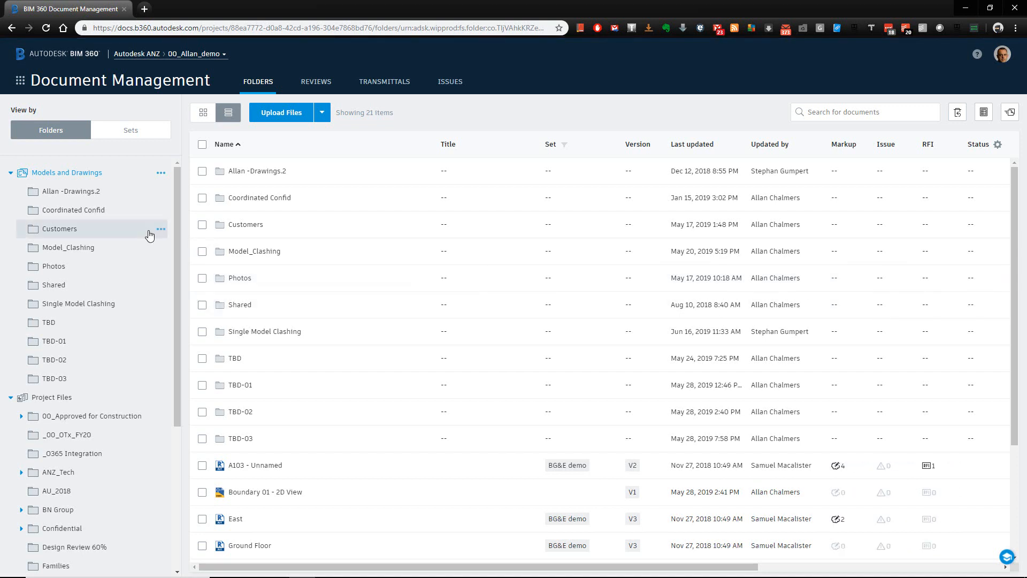
left_click(78, 303)
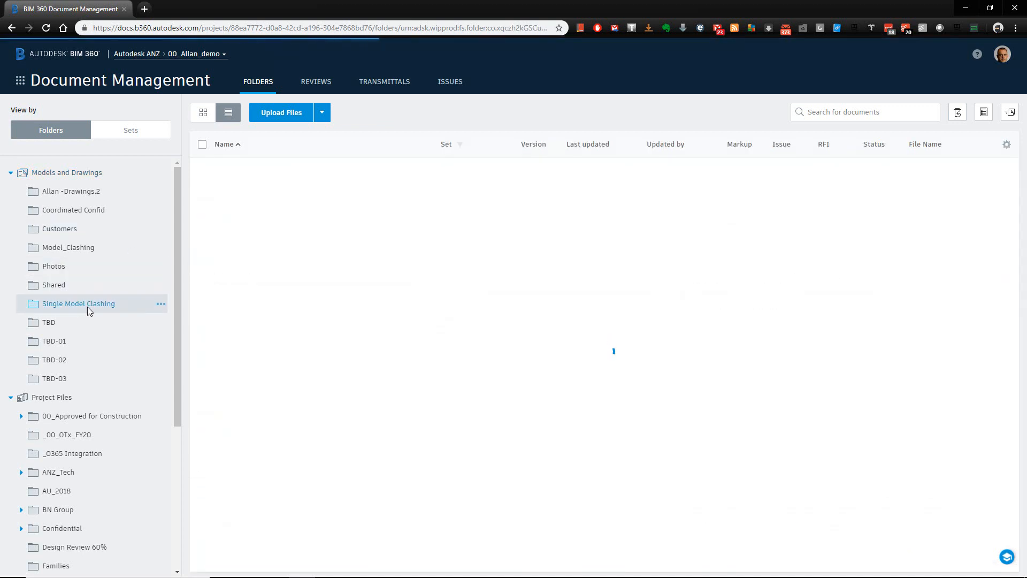
left_click(78, 303)
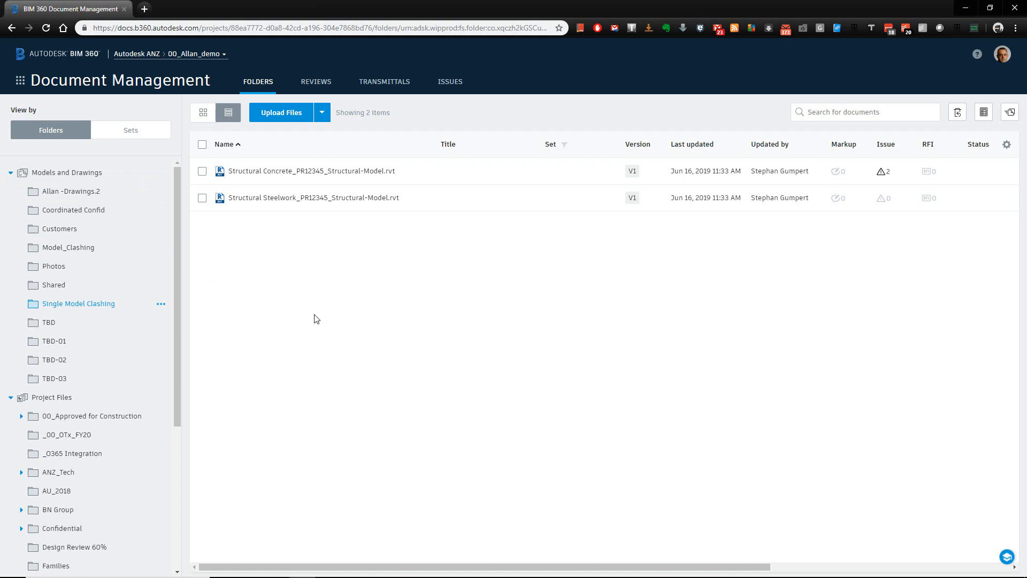
mouse_move(428, 355)
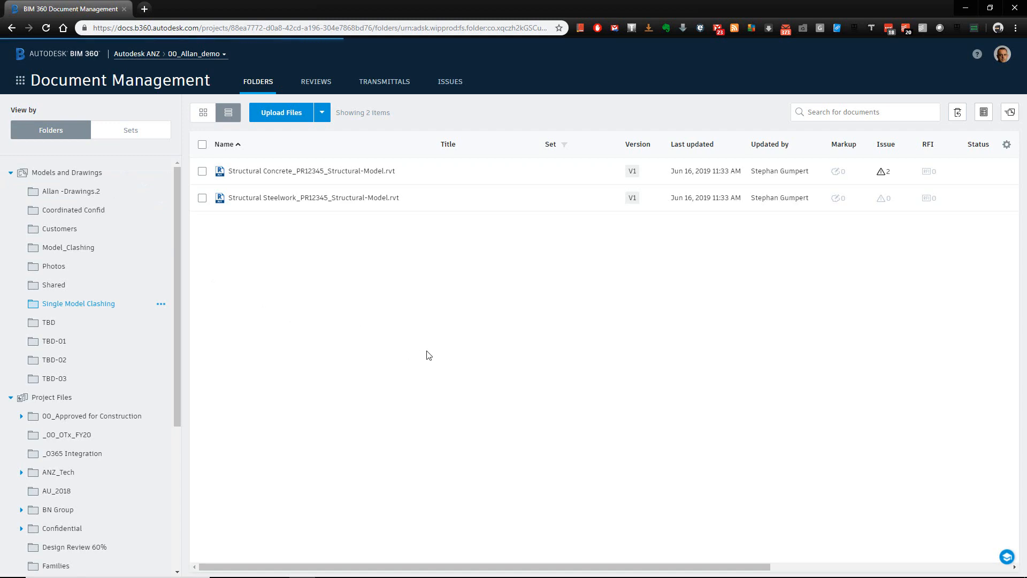